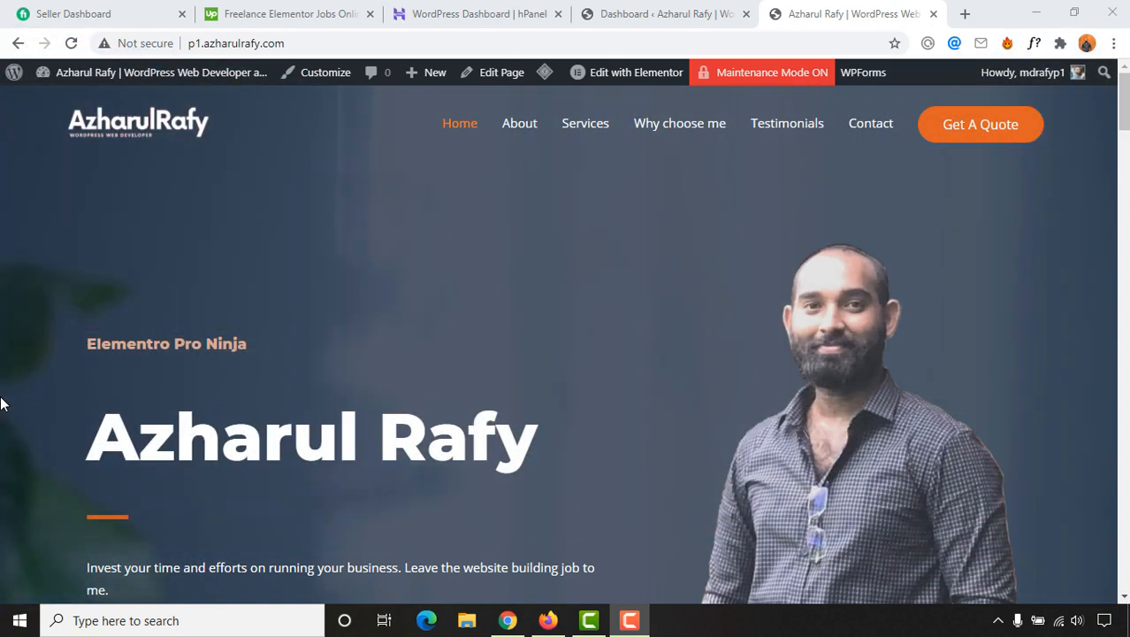
Open the Add Plugins page from the Plugins menu of the dashboard
scroll(down, 3)
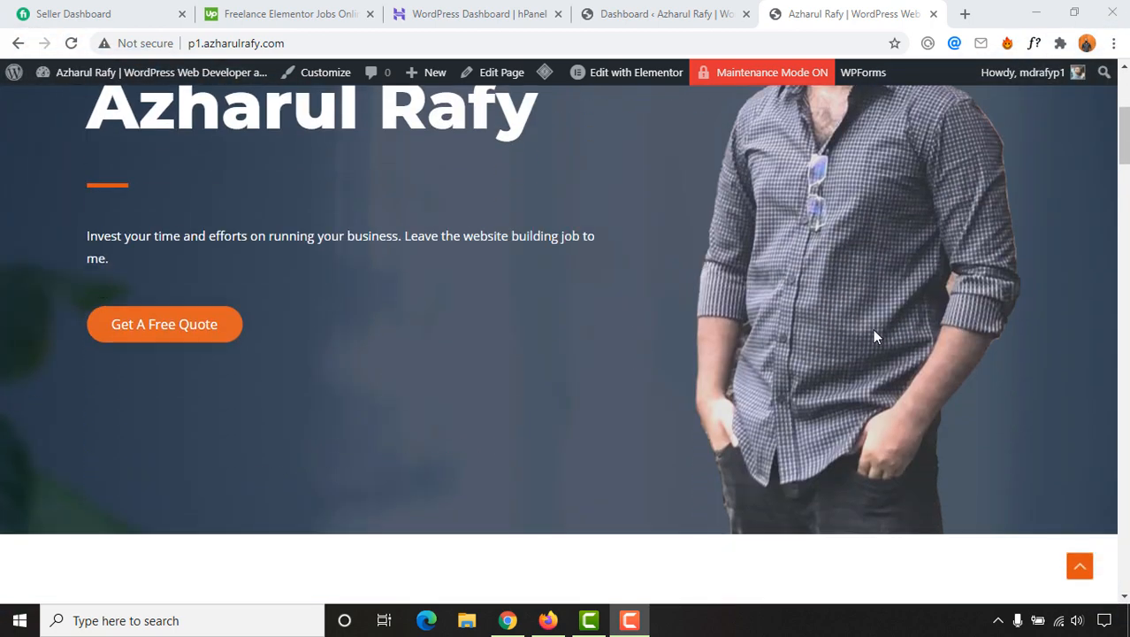
scroll(down, 3)
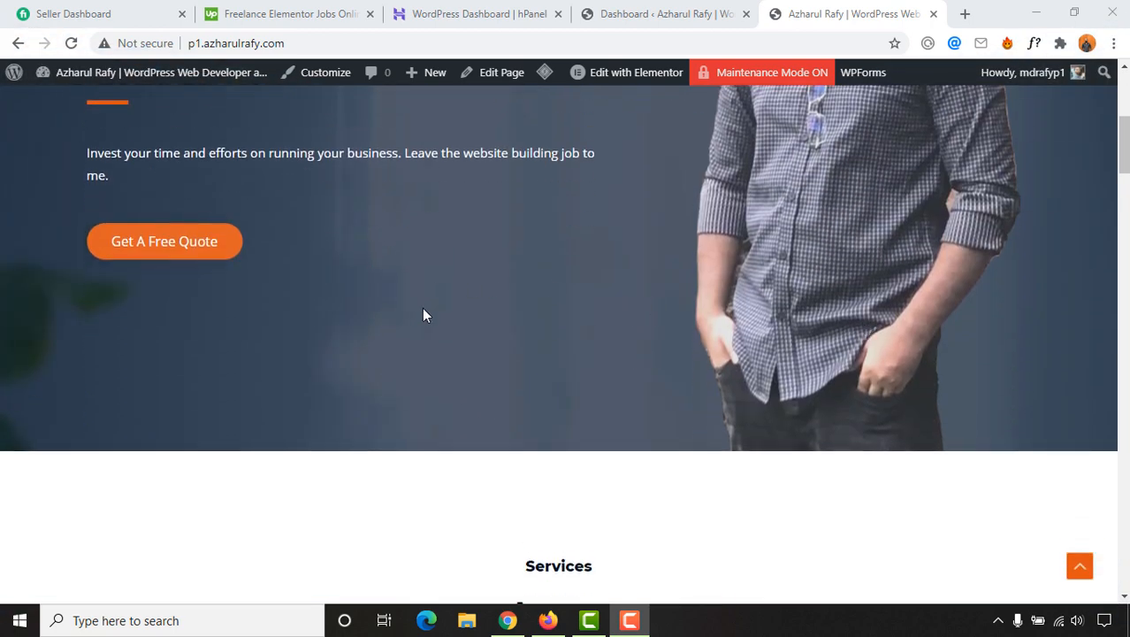
scroll(up, 3)
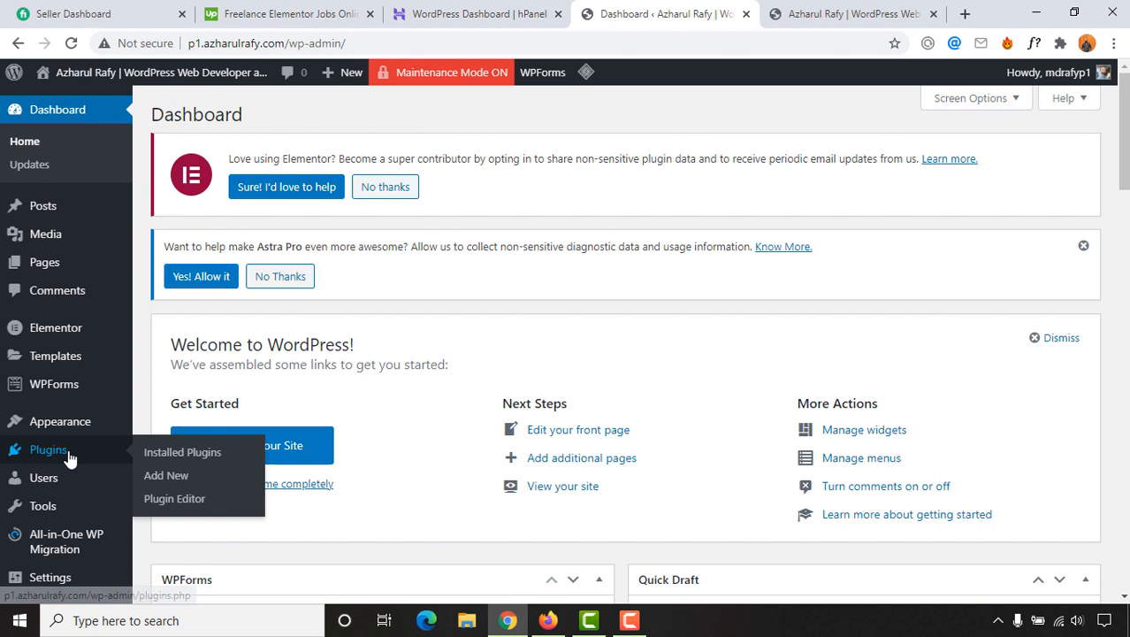
mouse_move(166, 475)
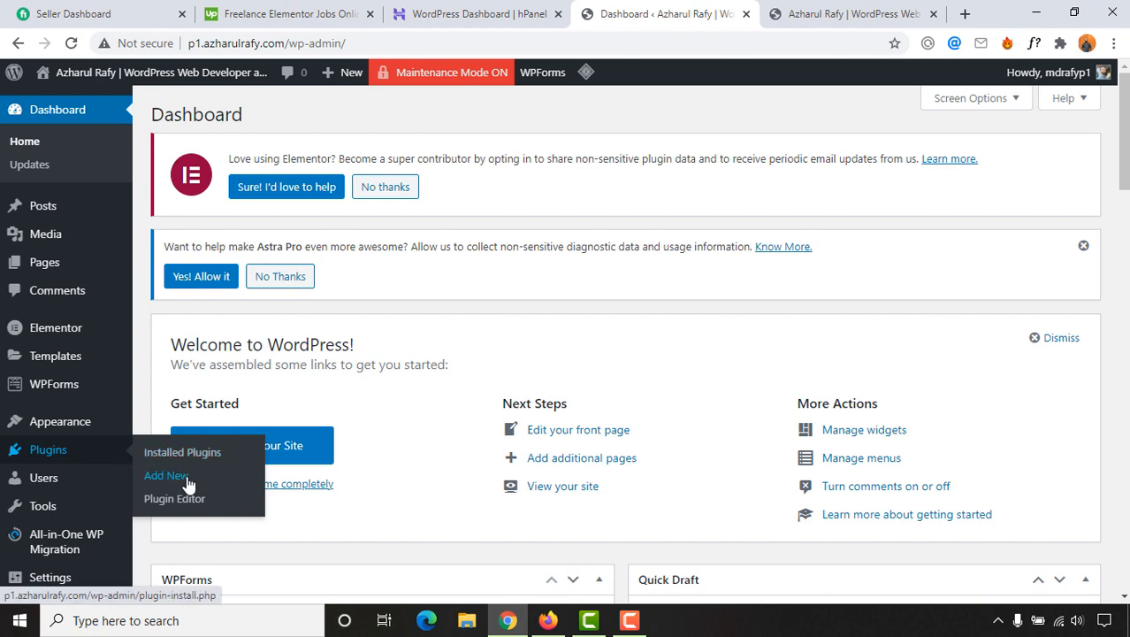
click(167, 475)
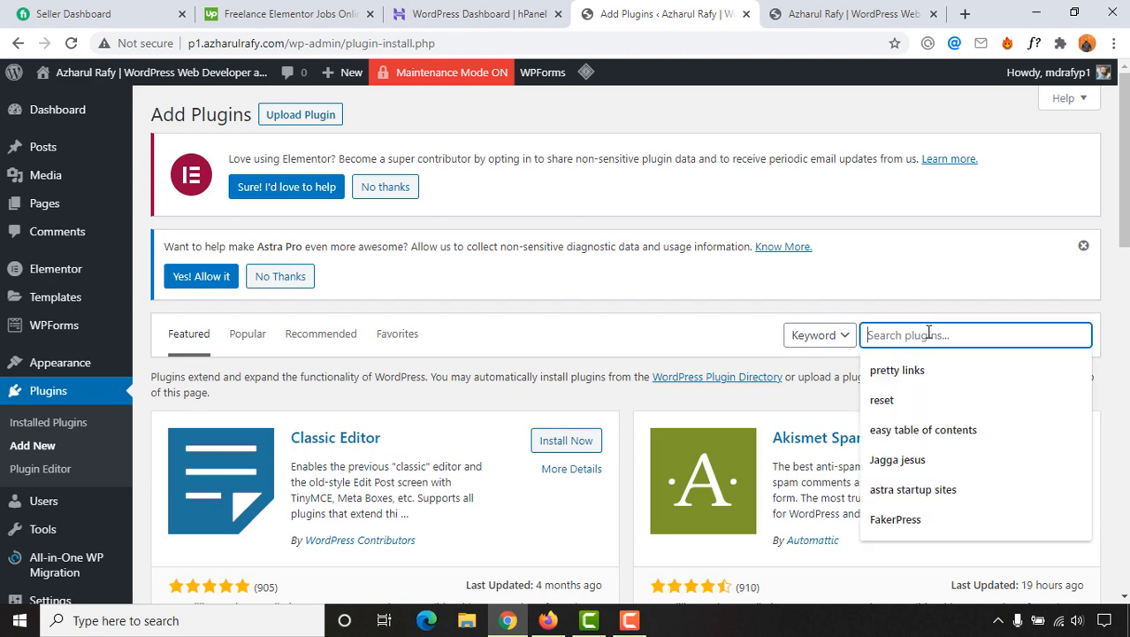
Search plugins for 'elementor' and browse the results, led by Elementor Website Builder
text(elementor)
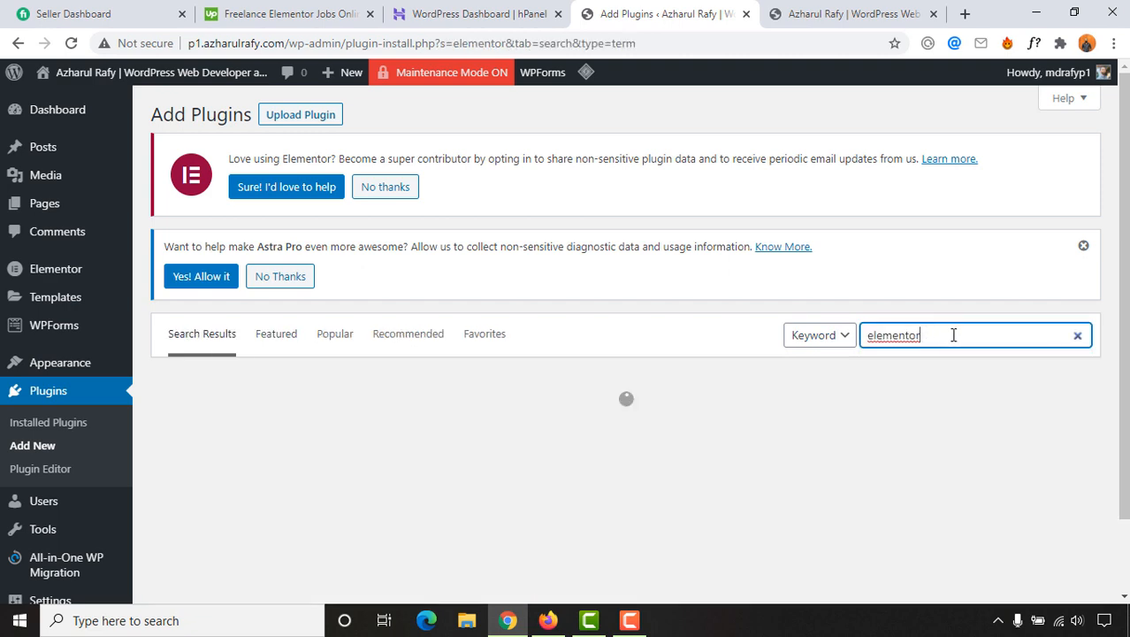
scroll(down, 3)
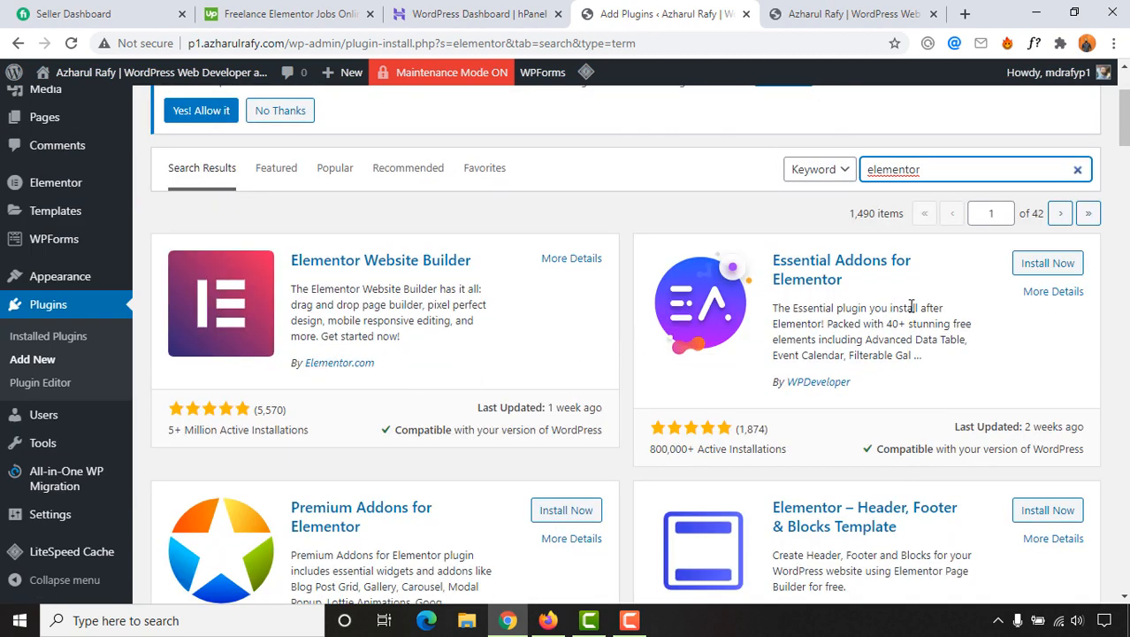
mouse_move(1047, 263)
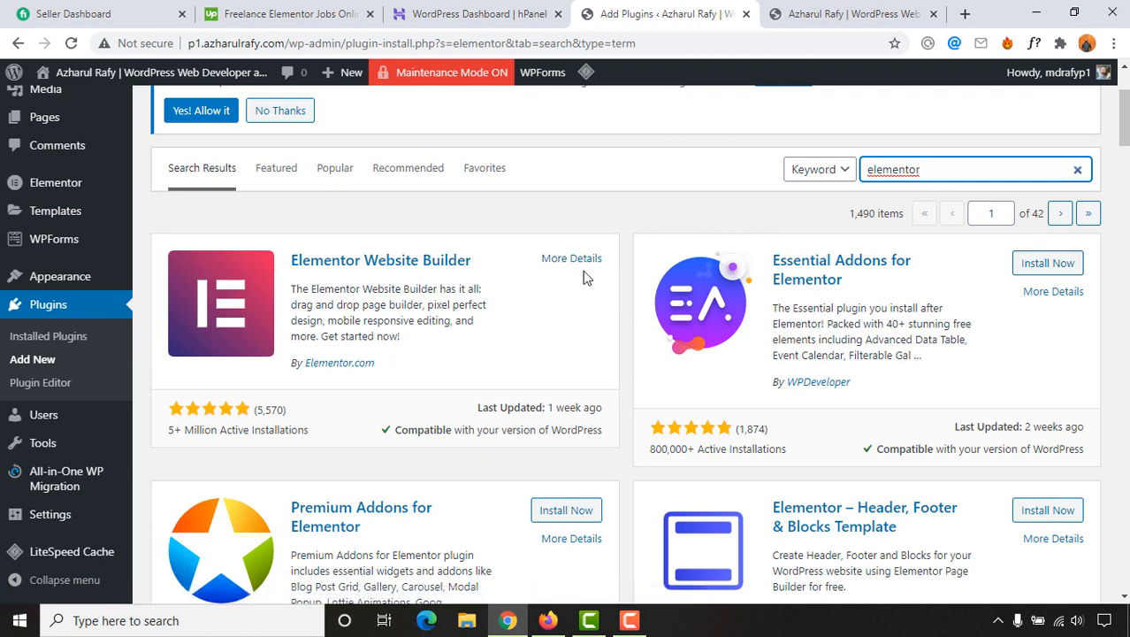
mouse_move(575, 248)
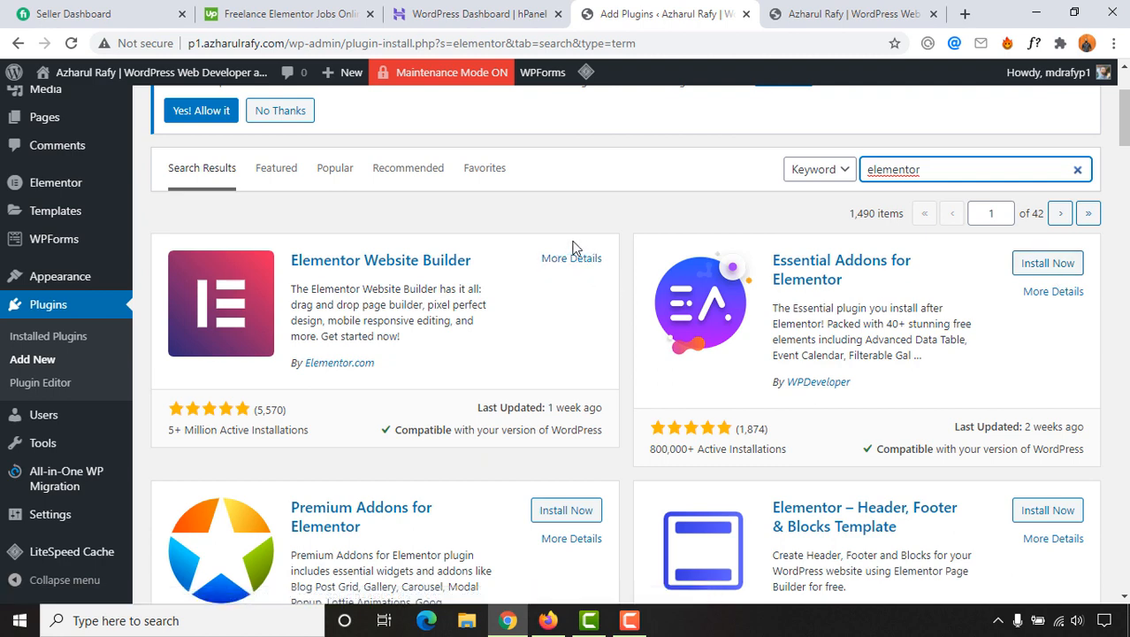
mouse_move(572, 257)
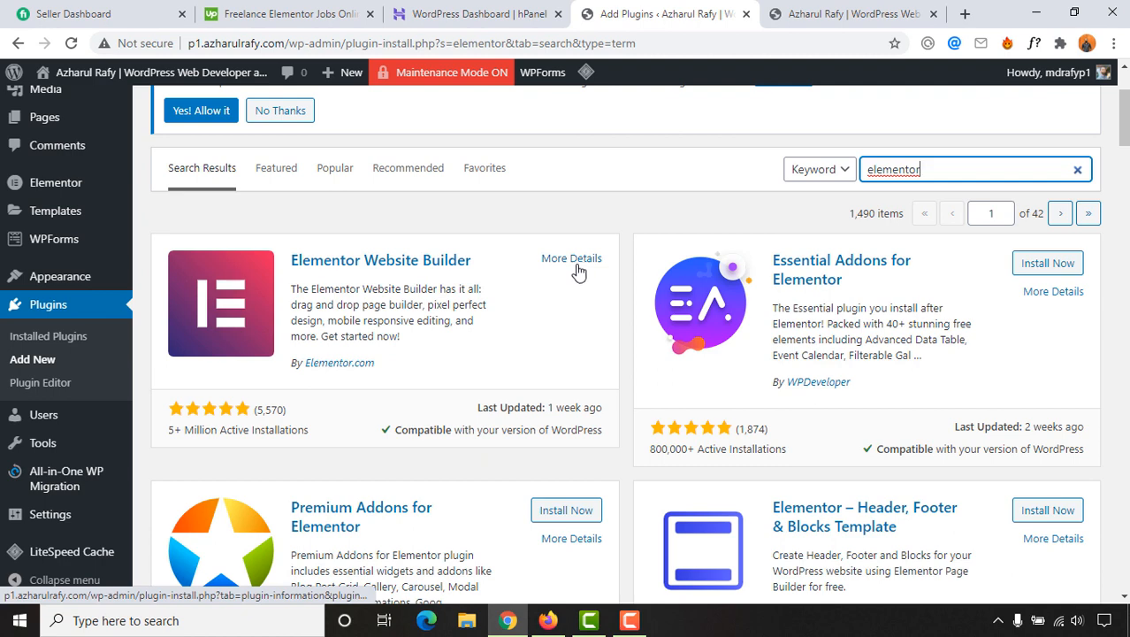
mouse_move(345, 239)
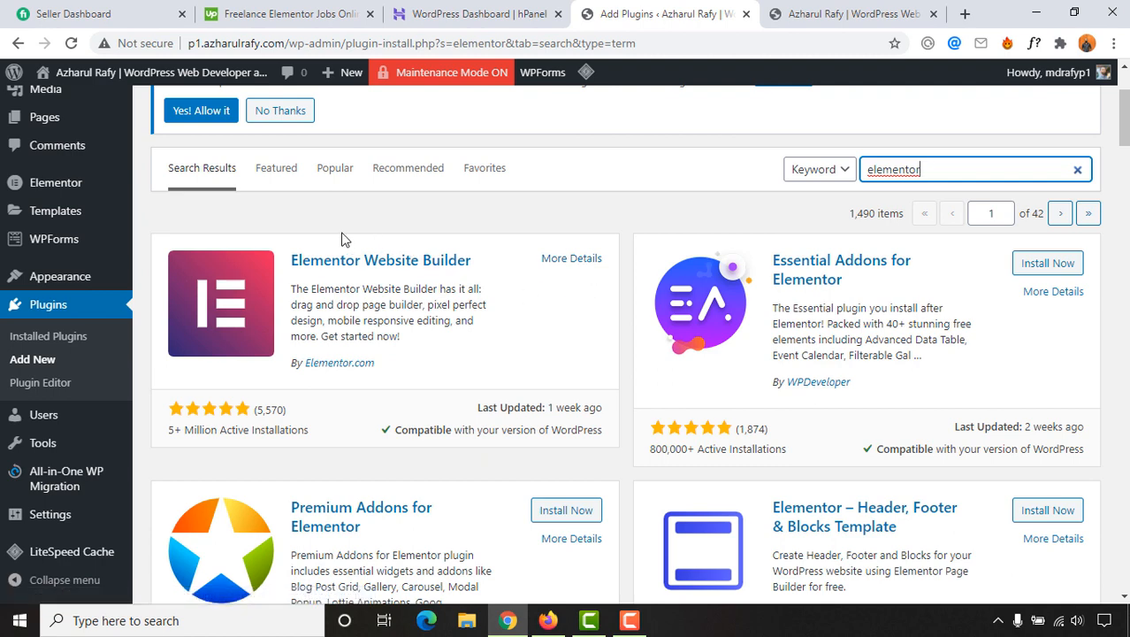
mouse_move(507, 278)
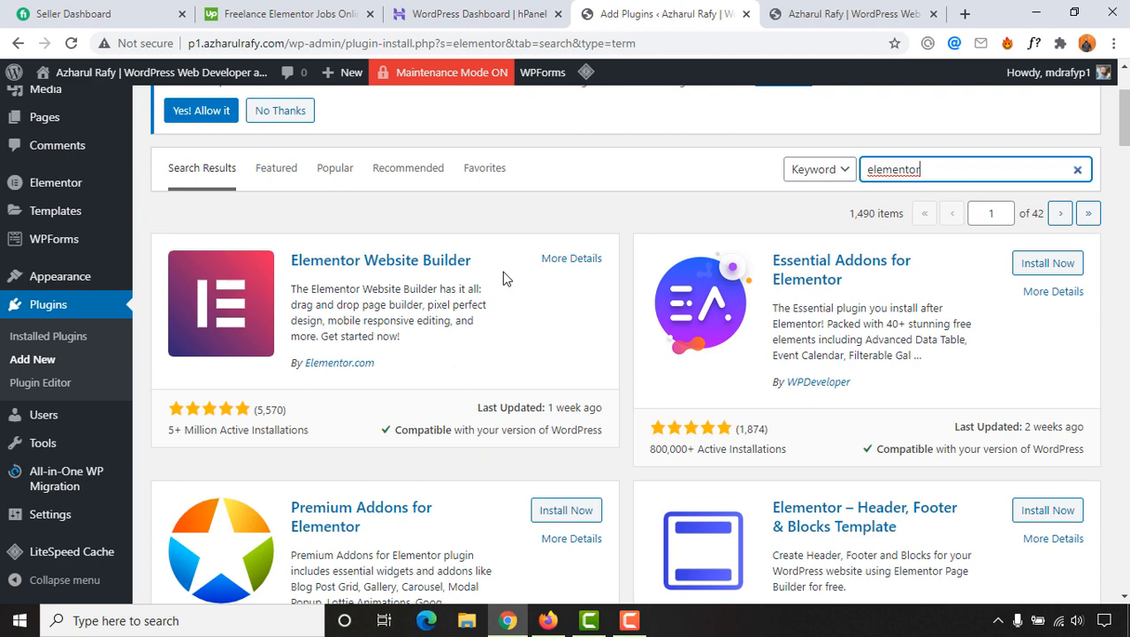
scroll(up, 3)
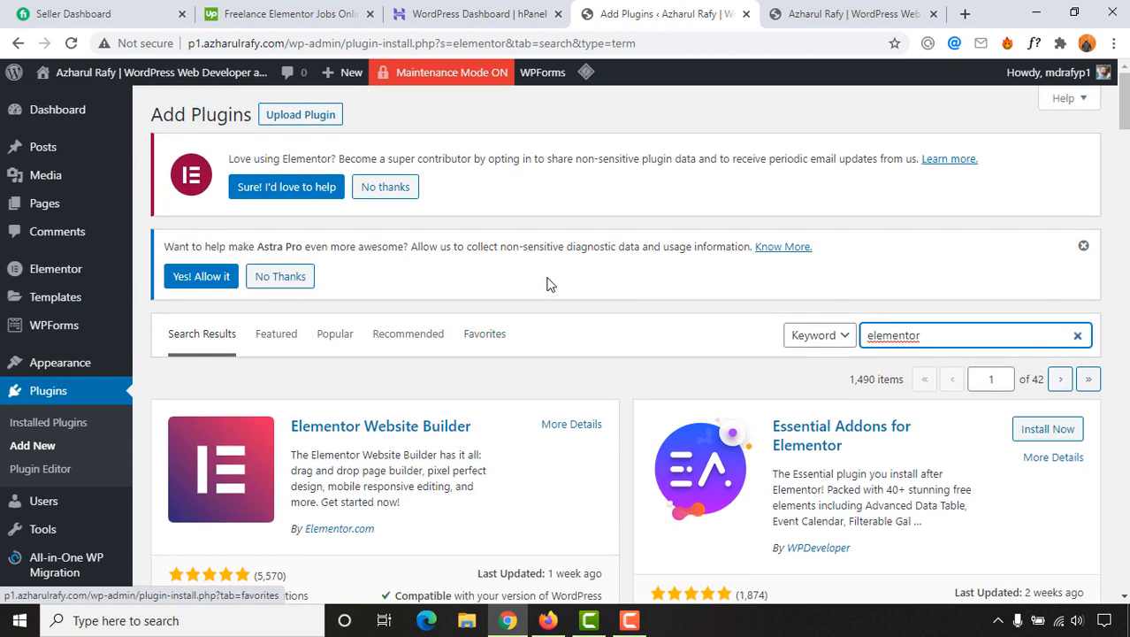
mouse_move(336, 231)
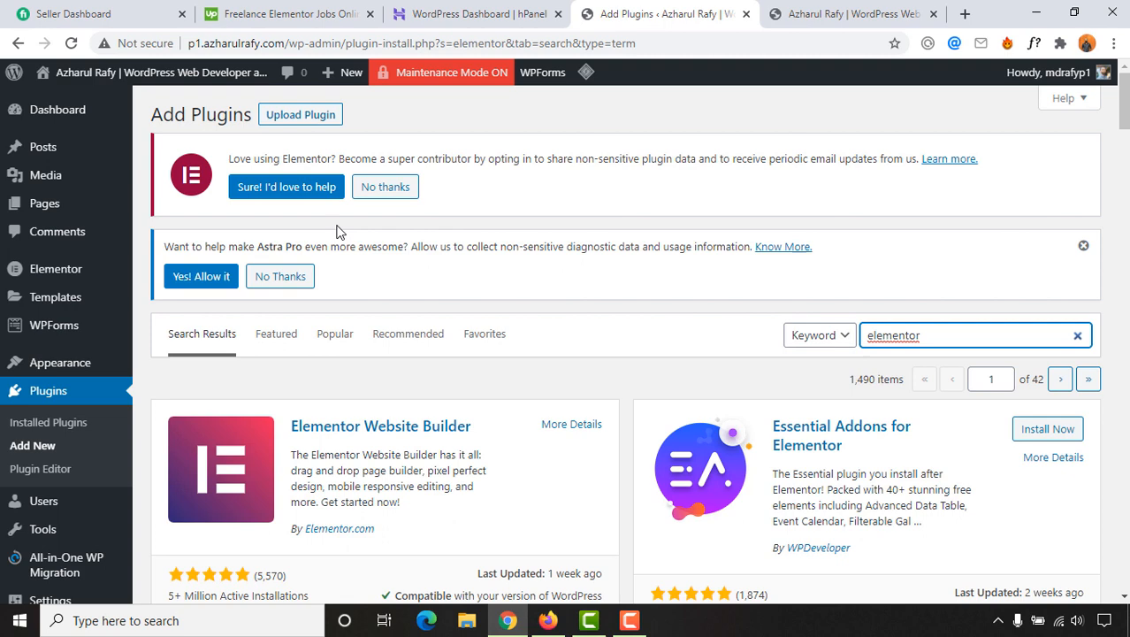
mouse_move(44, 203)
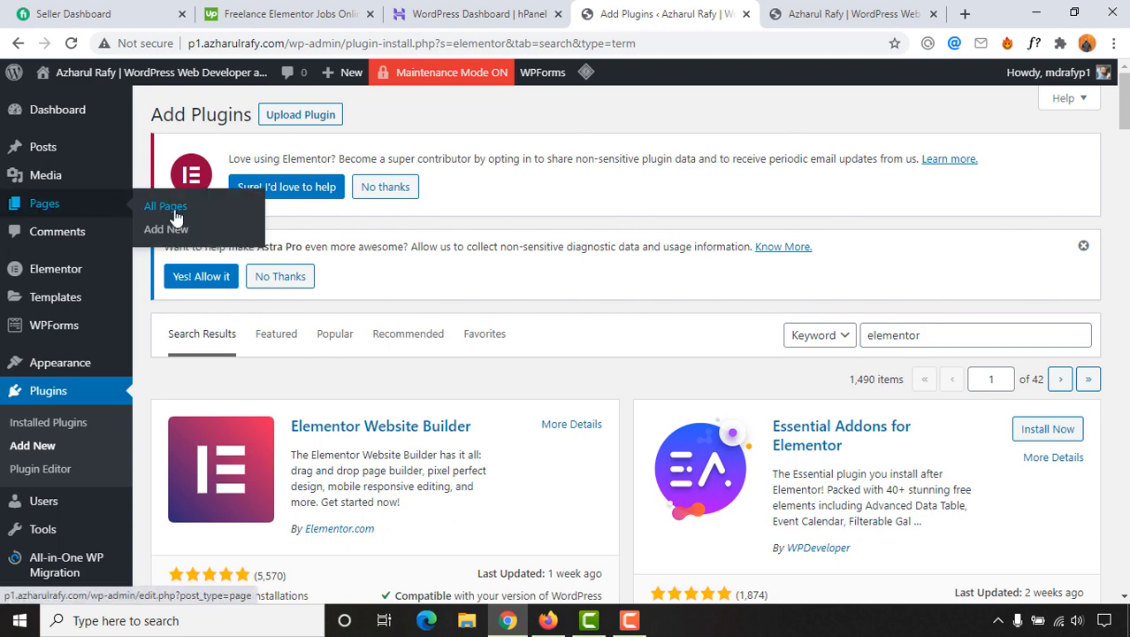
From All Pages, check the live site, then edit the Home page with Elementor
click(166, 206)
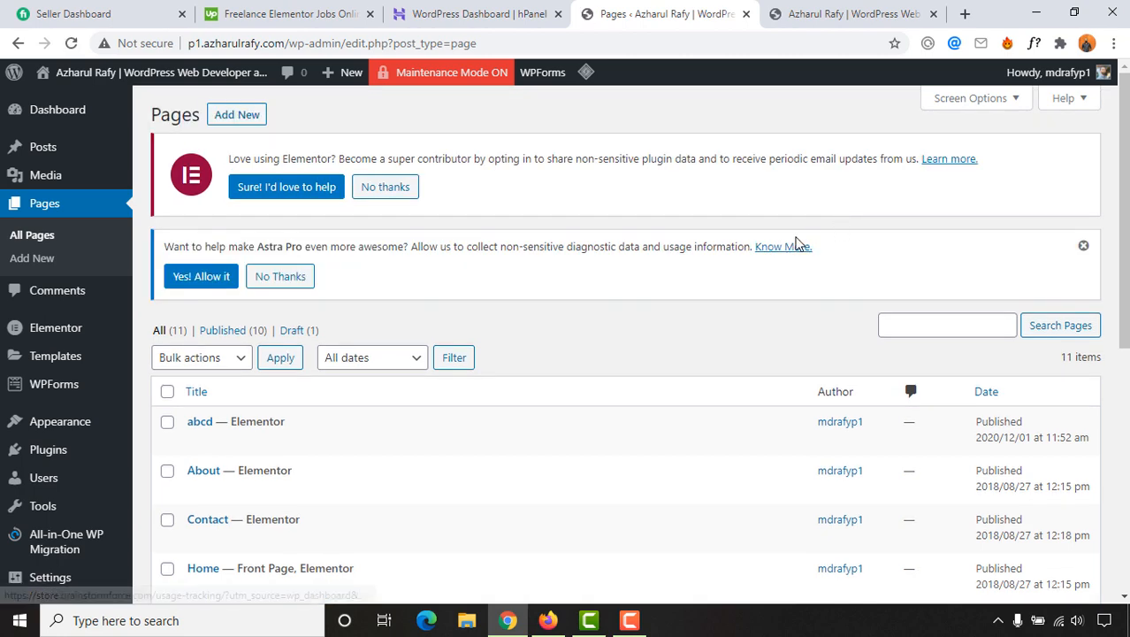
click(851, 14)
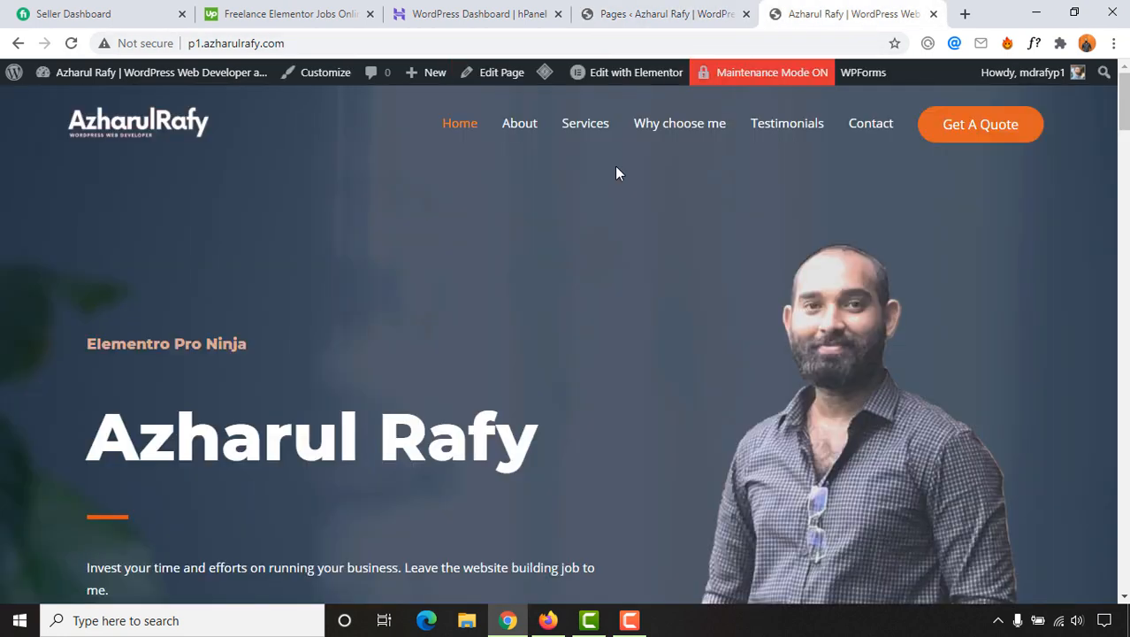
click(663, 13)
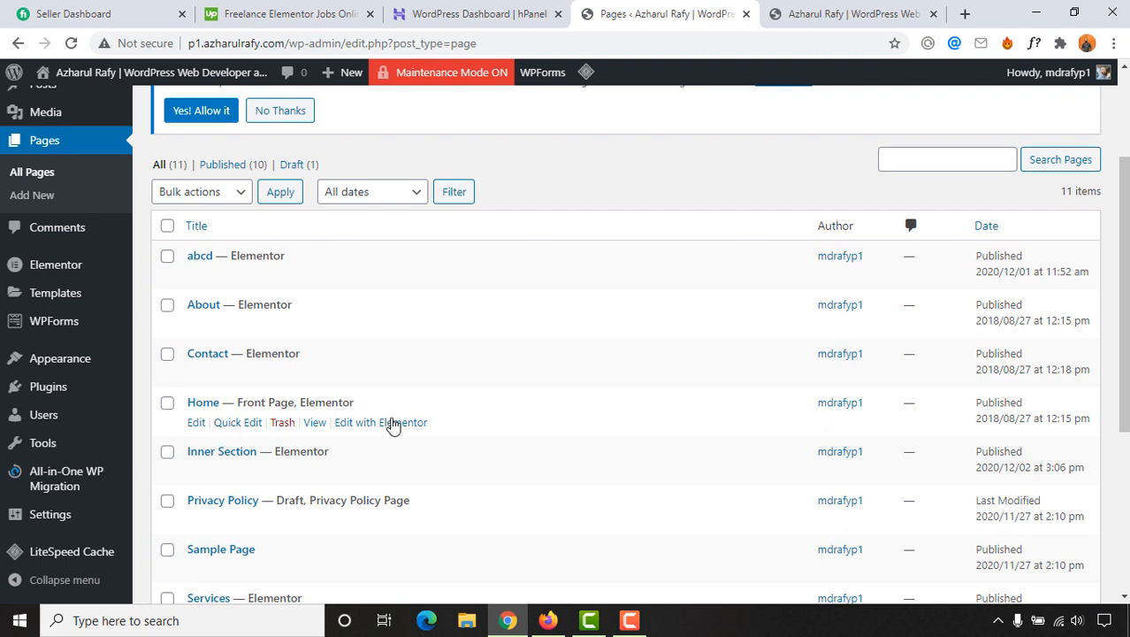
mouse_move(384, 433)
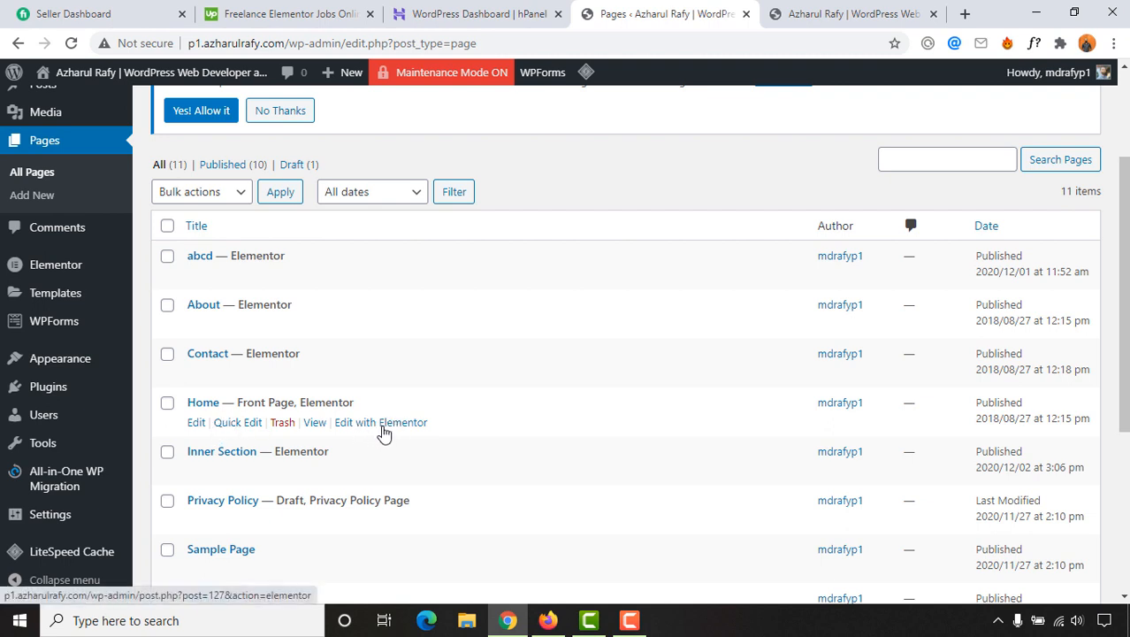
click(380, 422)
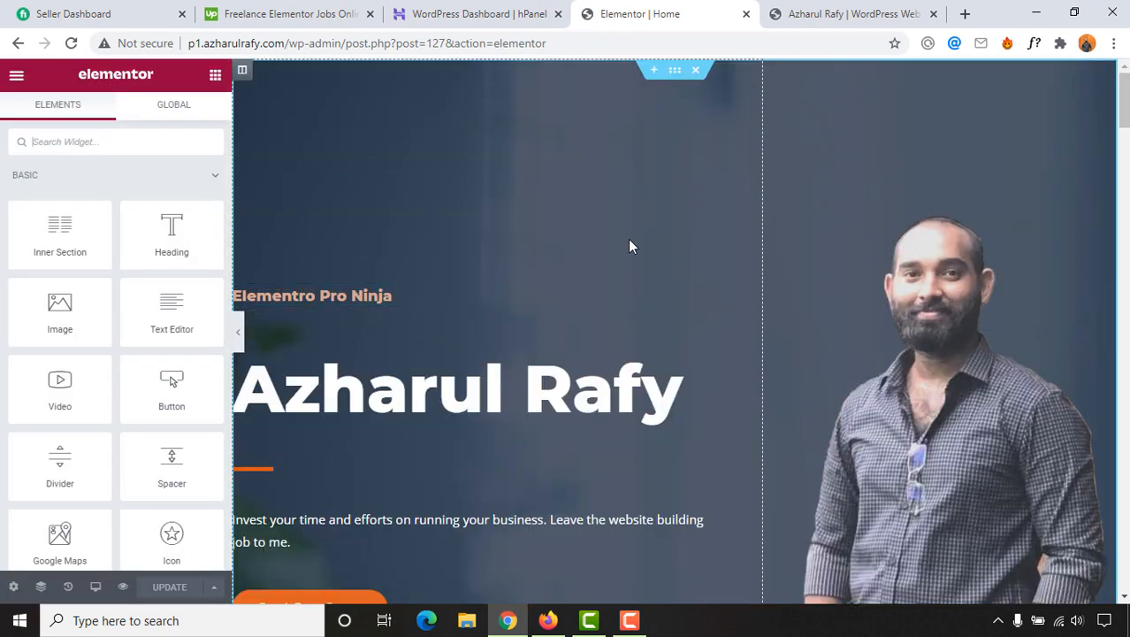
Scroll through the Home page's hero and Services sections and back to the top
scroll(down, 3)
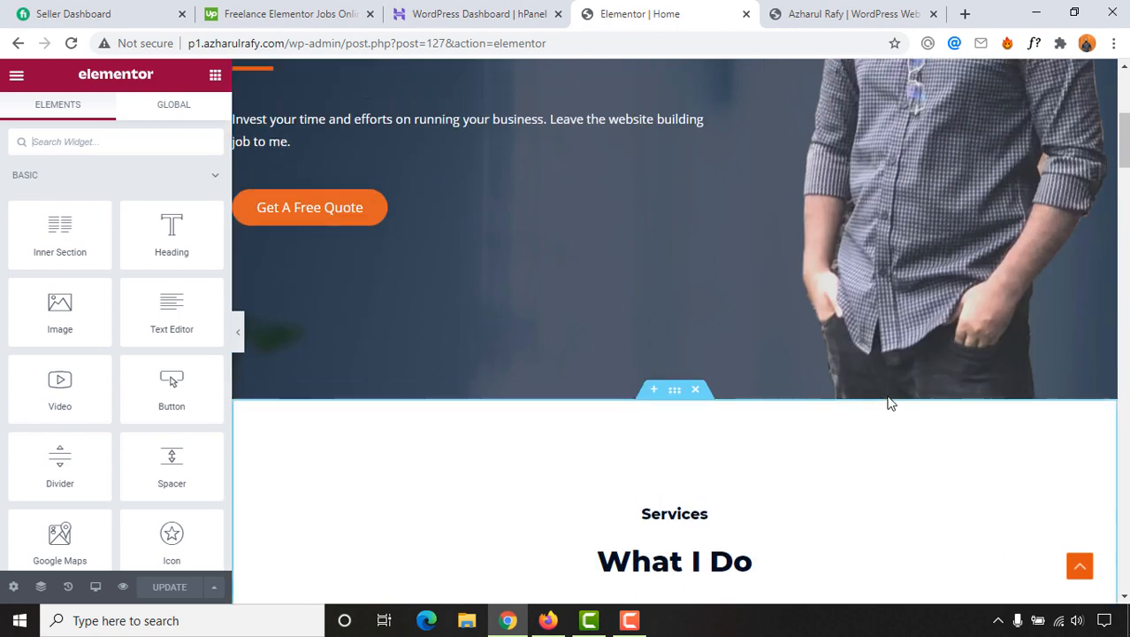
scroll(up, 3)
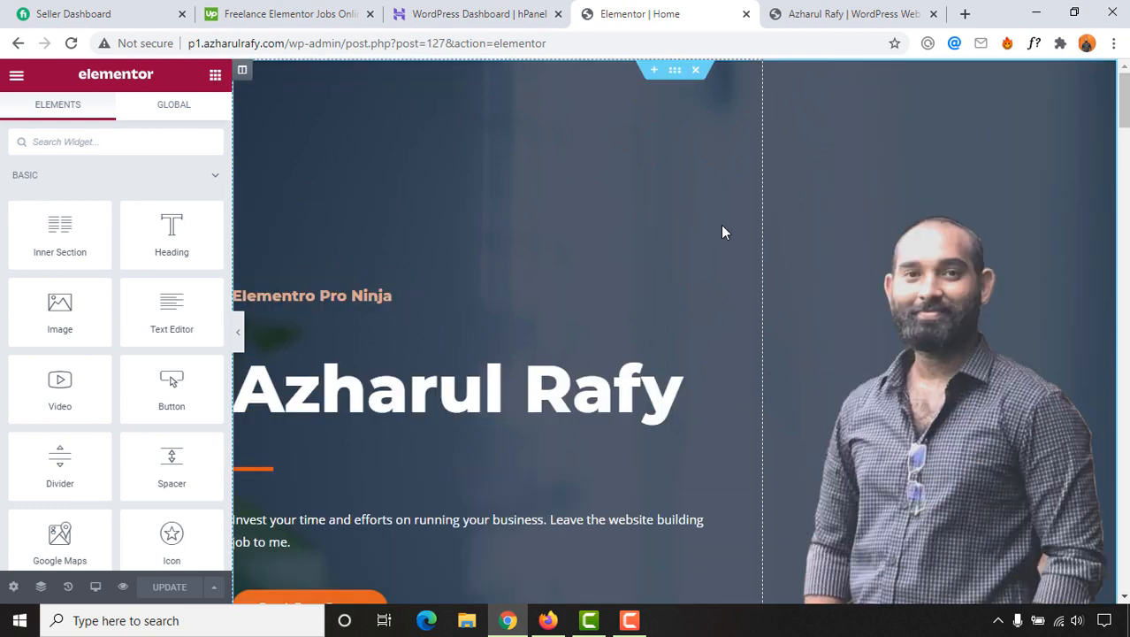
mouse_move(674, 70)
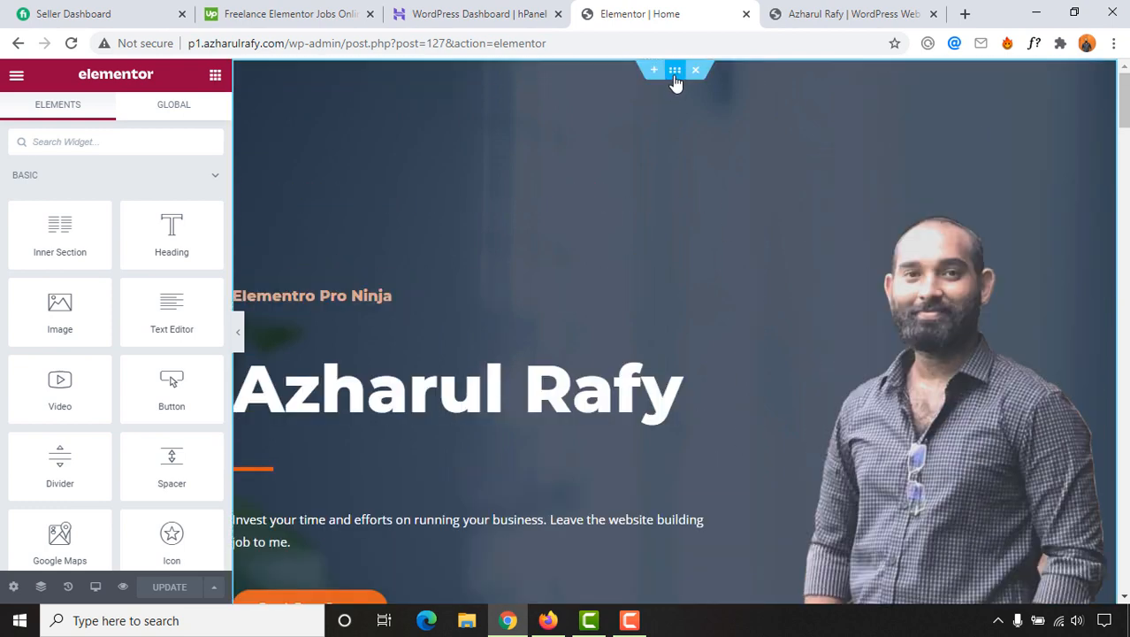
Select the hero section and open its Style > Background image media picker
click(674, 70)
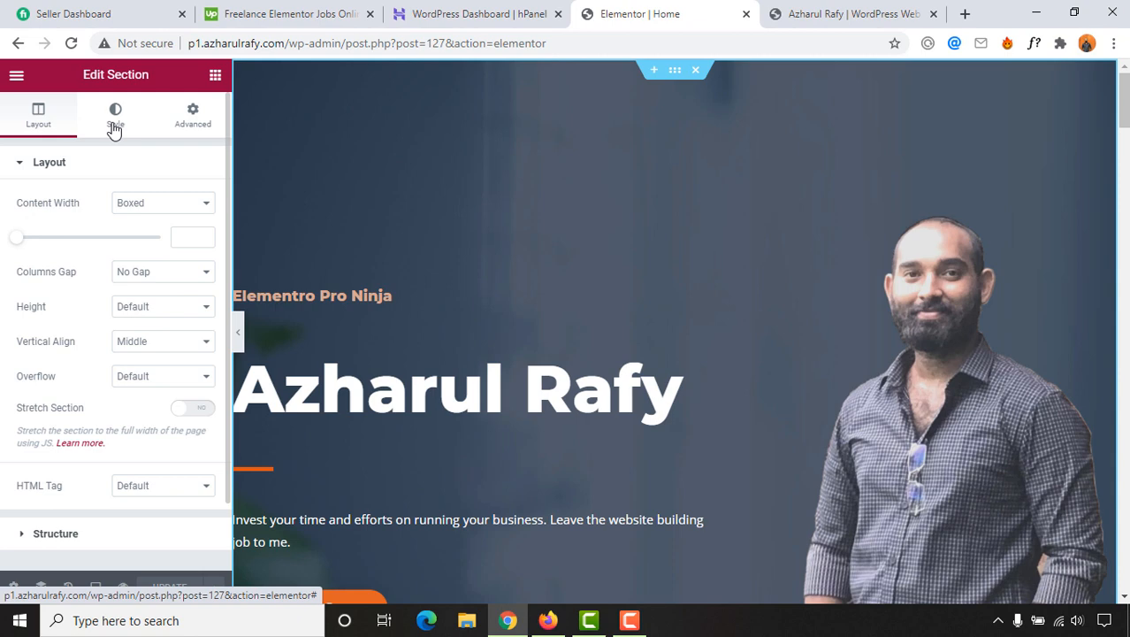
click(115, 115)
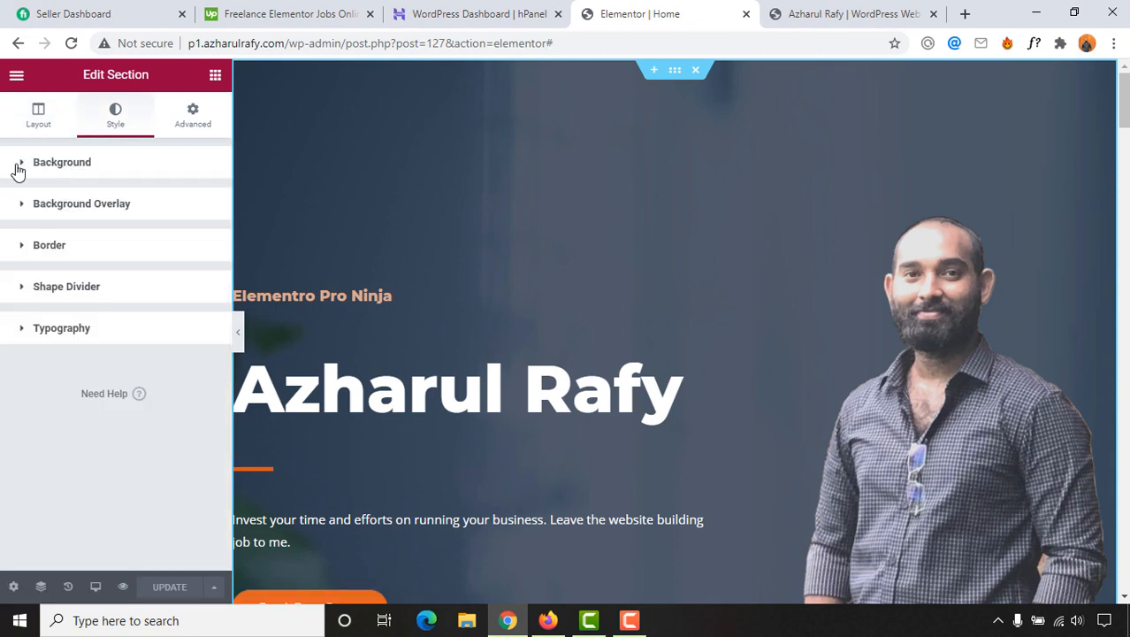
click(62, 162)
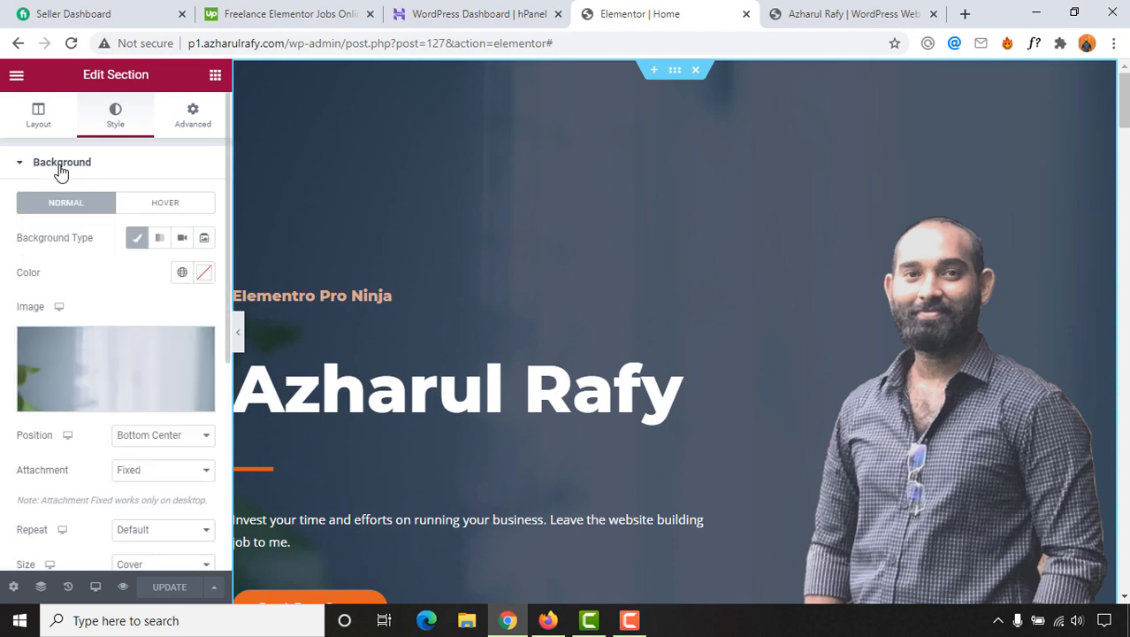
mouse_move(122, 384)
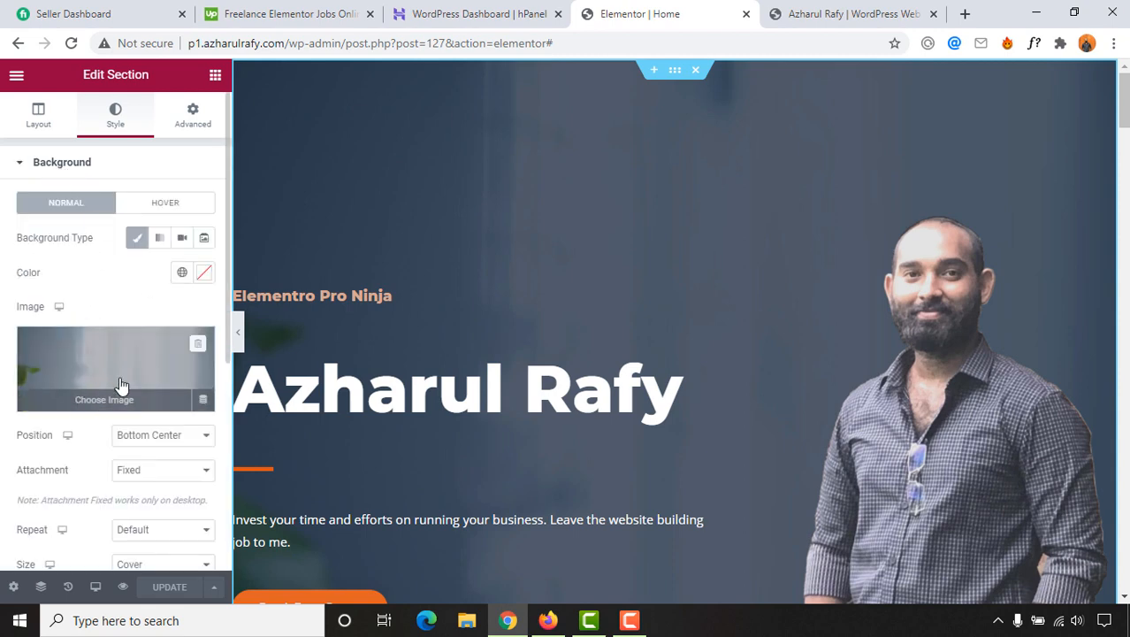
mouse_move(60, 381)
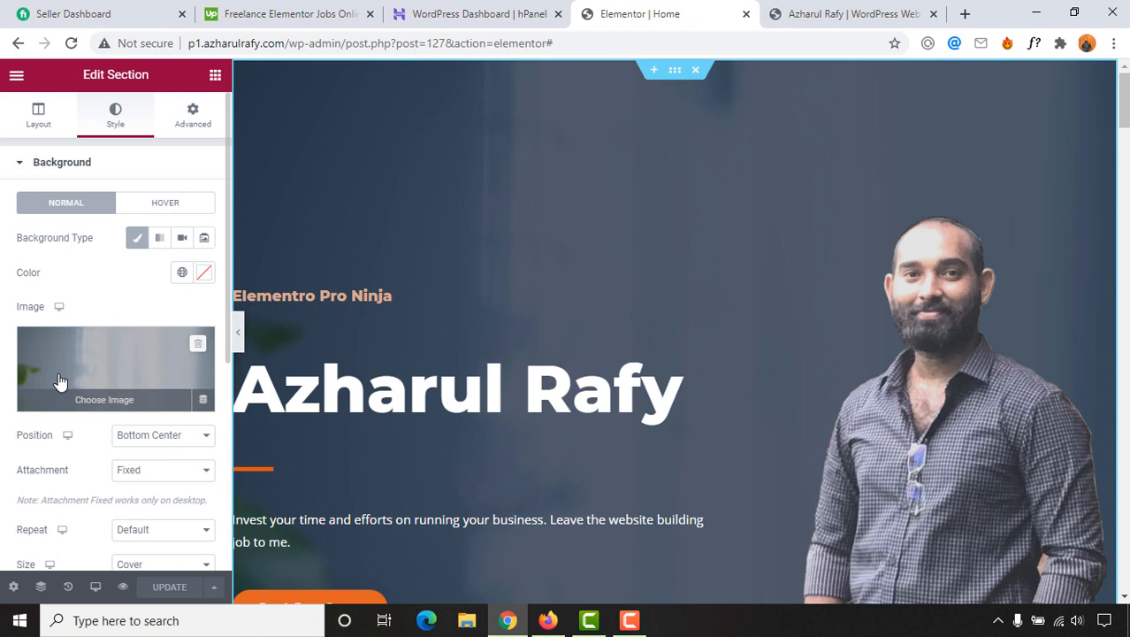
mouse_move(703, 186)
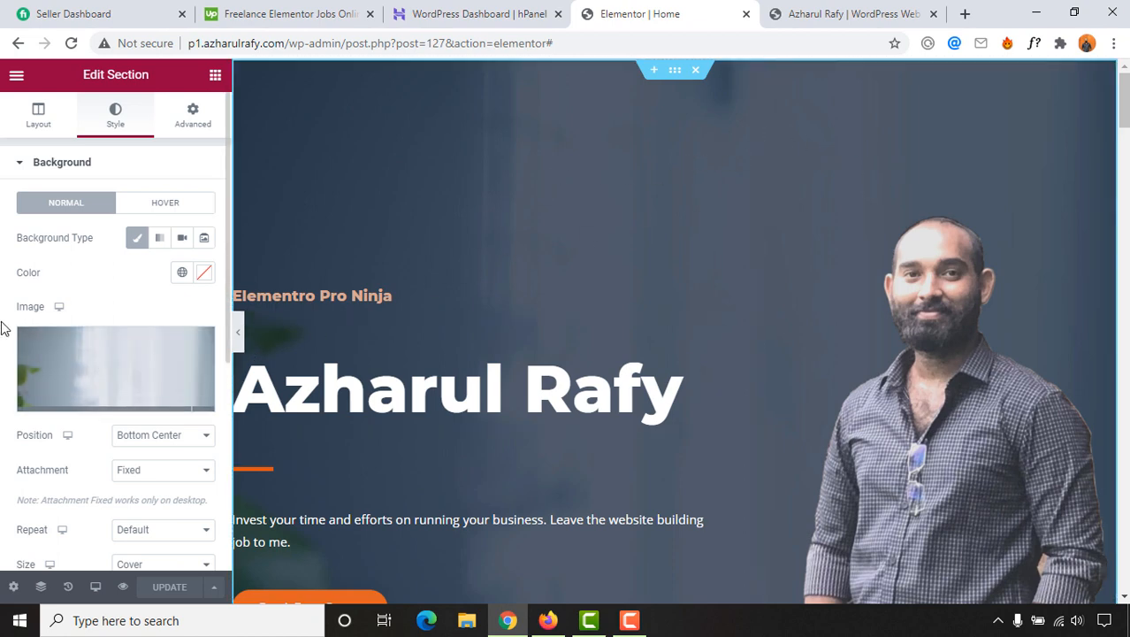
click(115, 367)
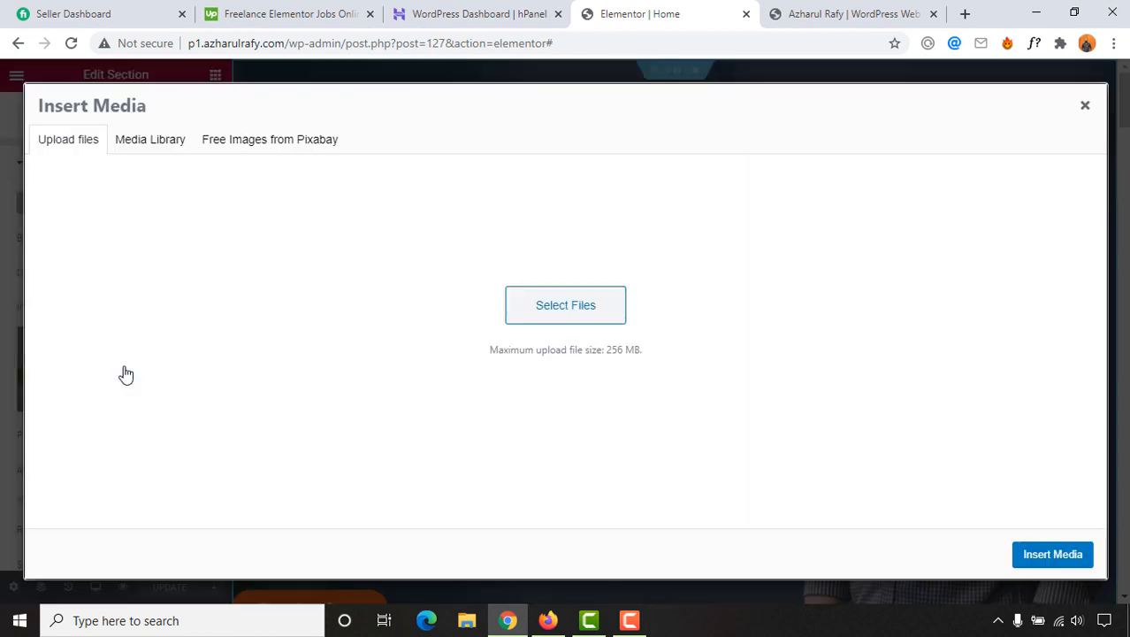
click(68, 139)
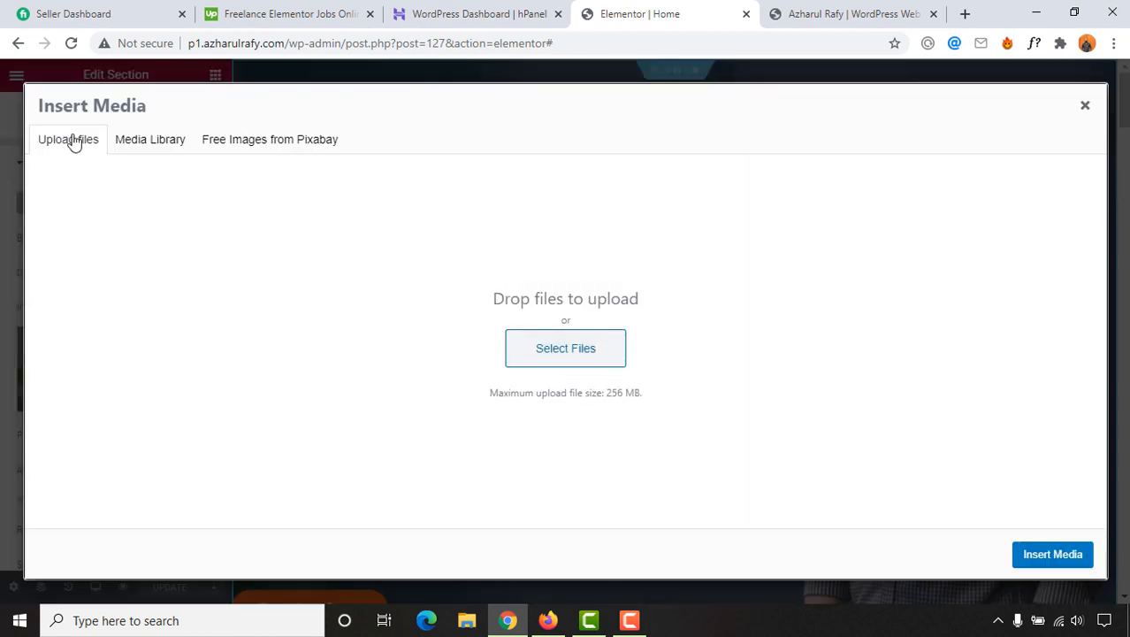
mouse_move(105, 154)
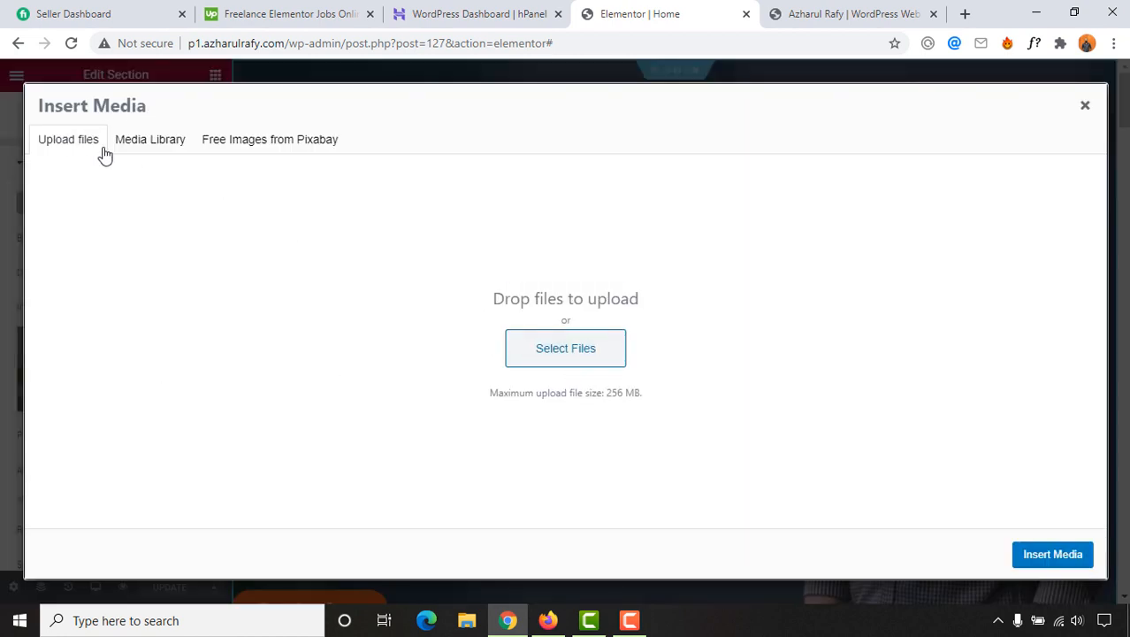
mouse_move(150, 139)
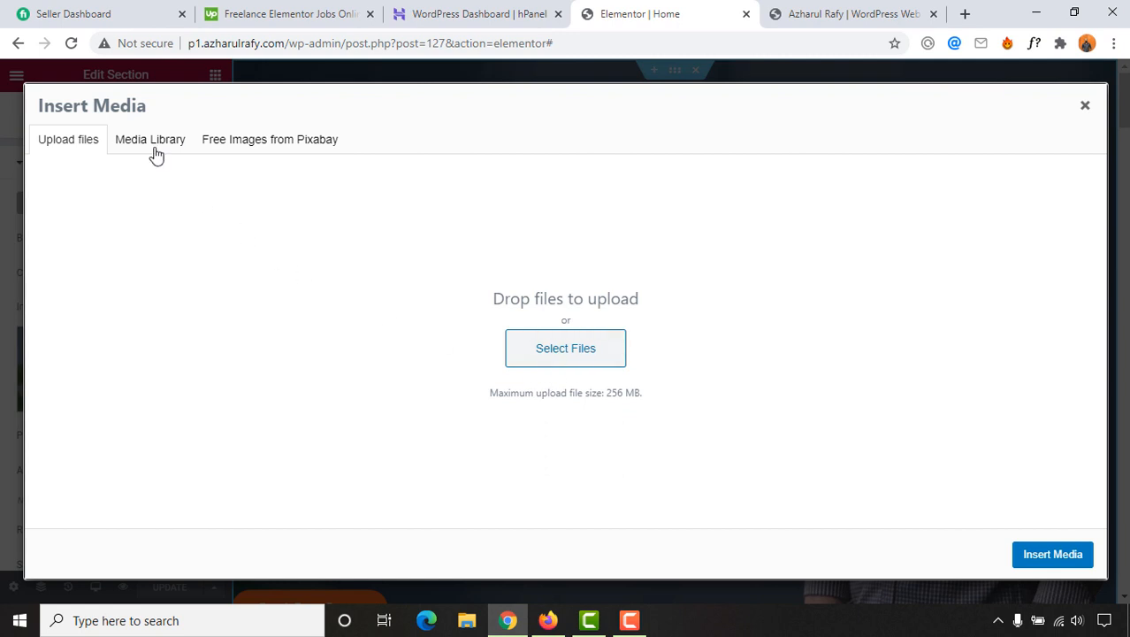
click(150, 139)
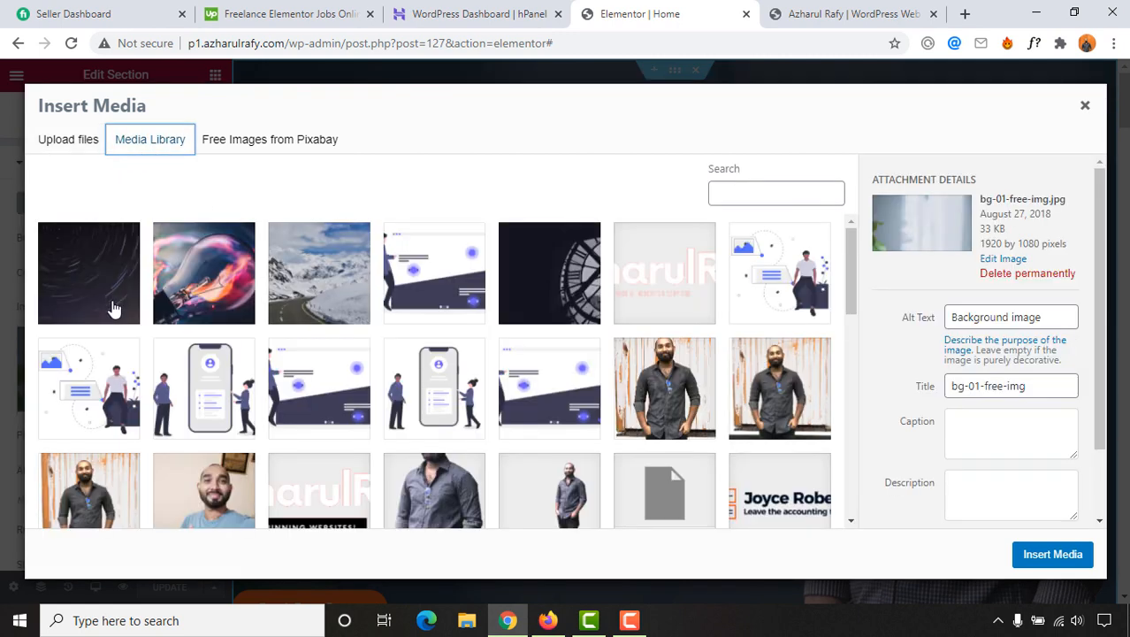
mouse_move(130, 281)
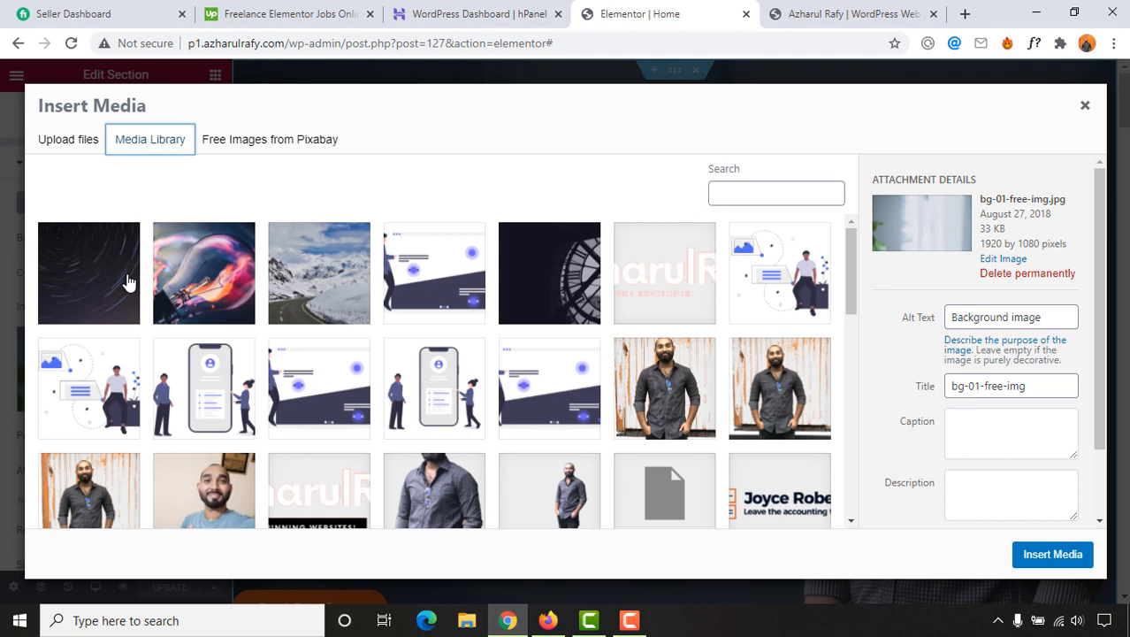
mouse_move(162, 245)
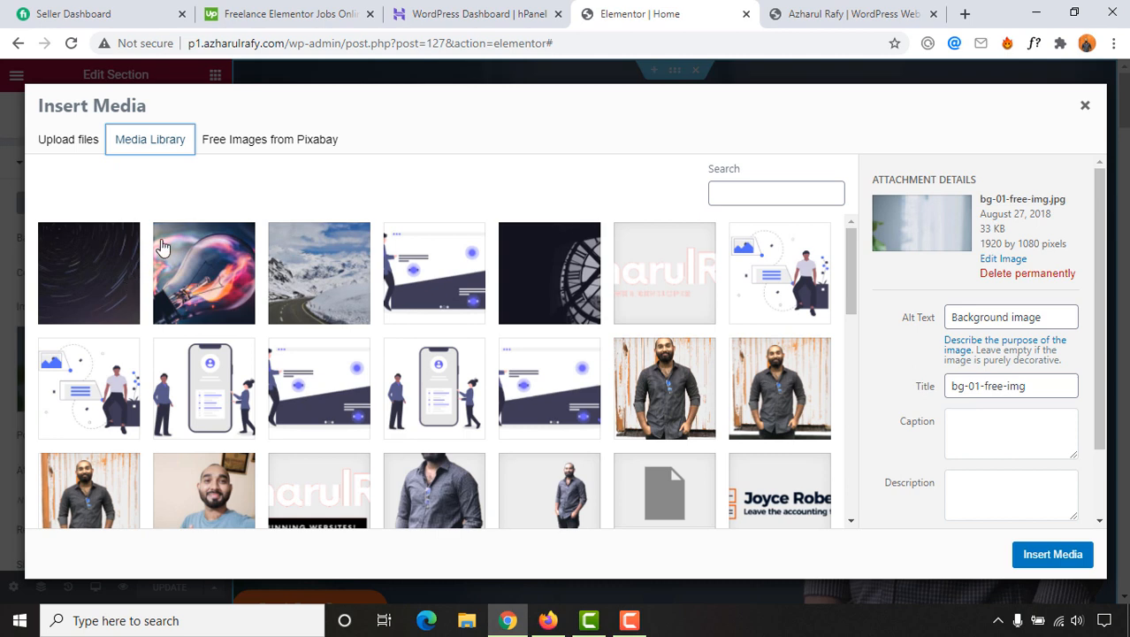
click(270, 139)
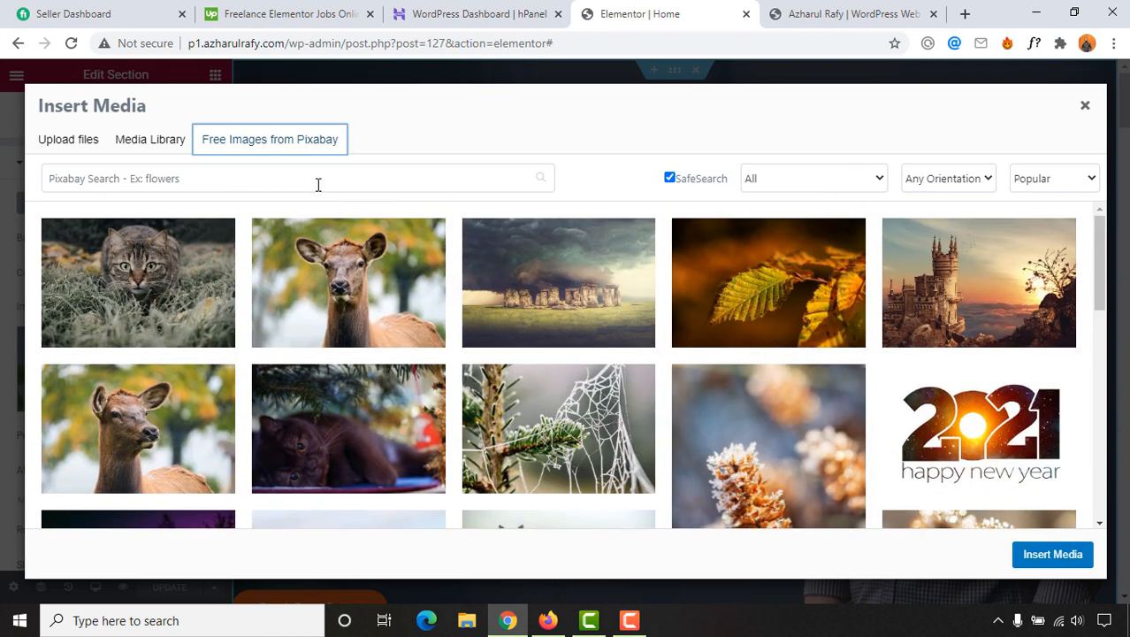
click(68, 139)
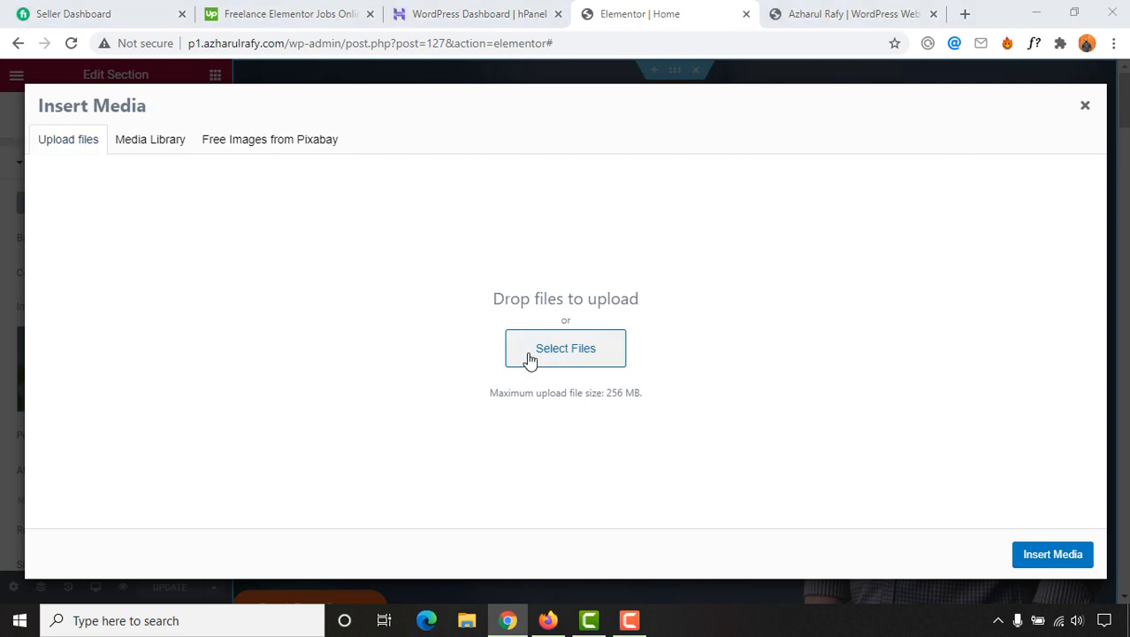
Upload background.jpg from Downloads to the media library
click(565, 347)
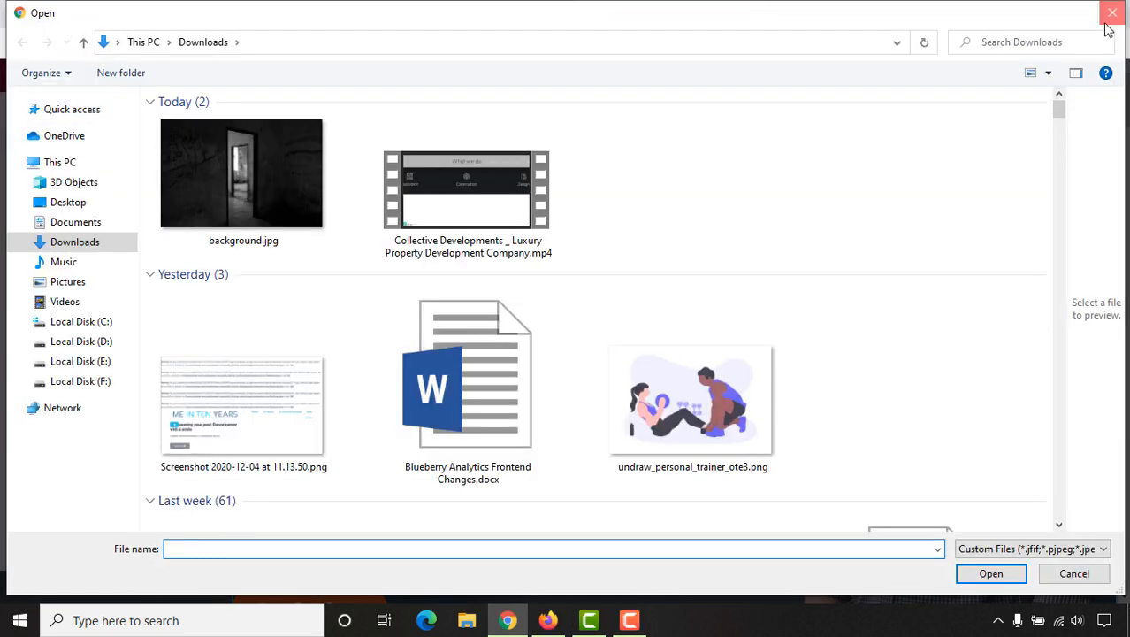
click(1113, 12)
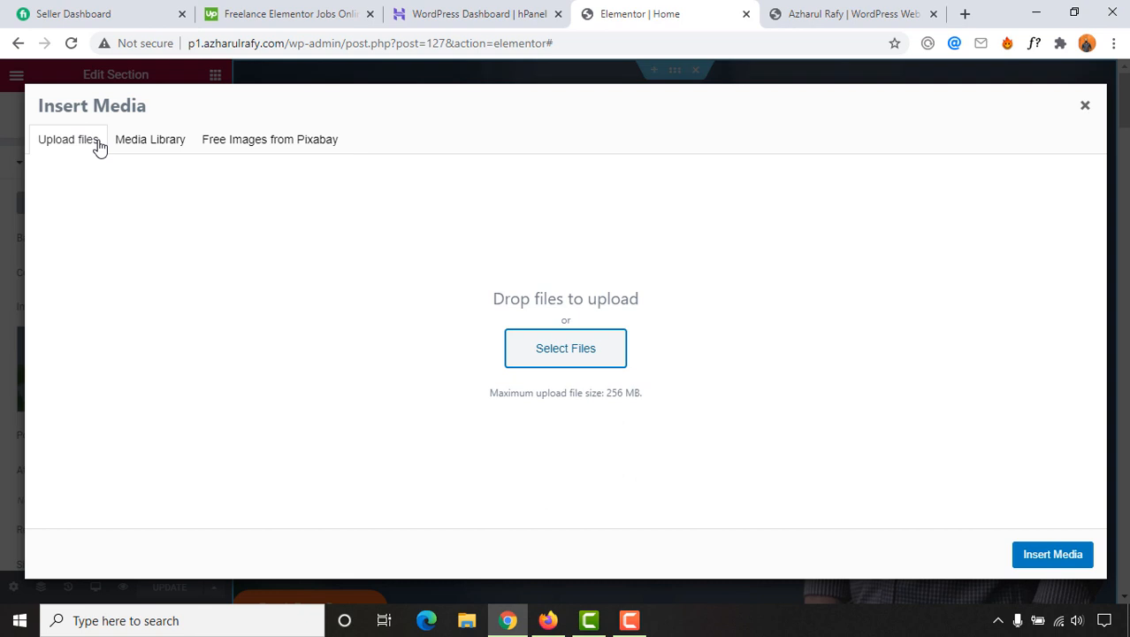
mouse_move(632, 361)
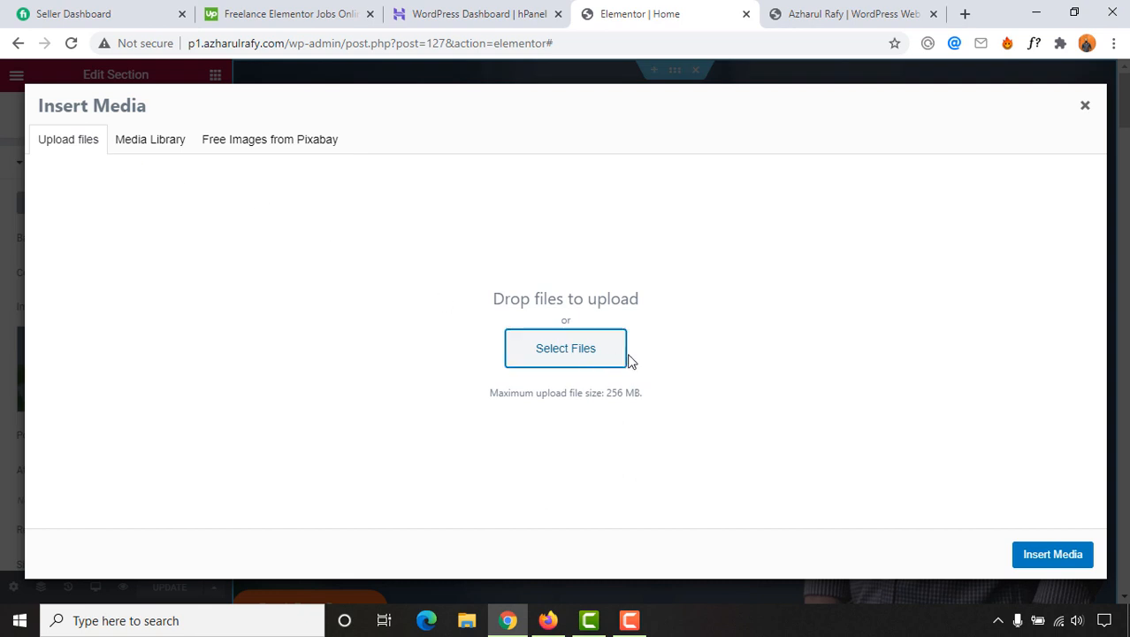
click(565, 348)
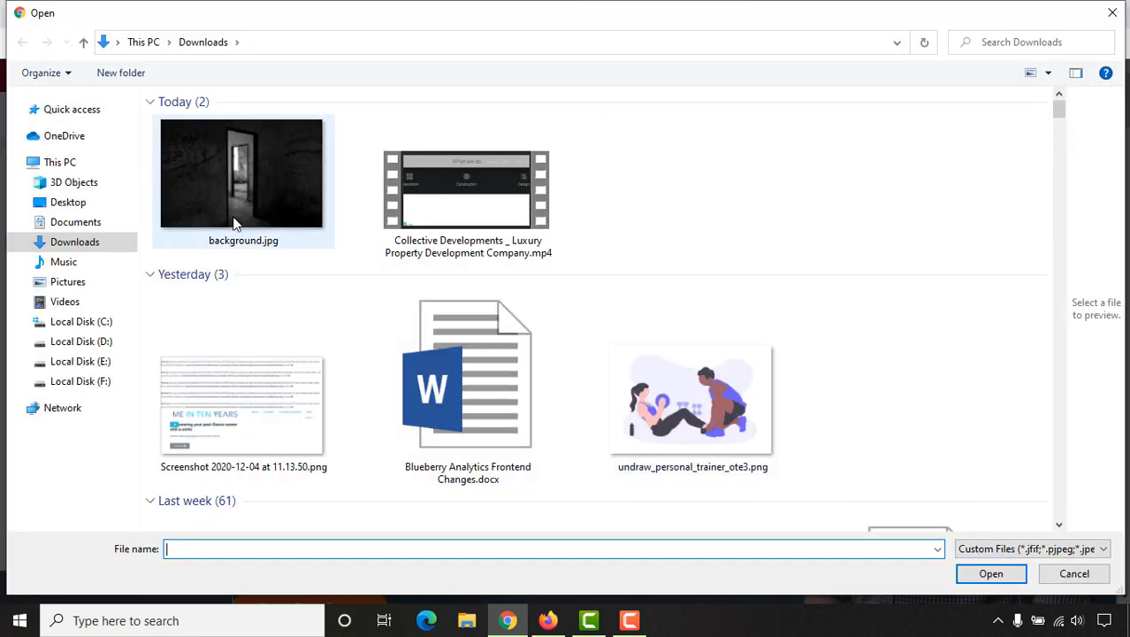
click(243, 172)
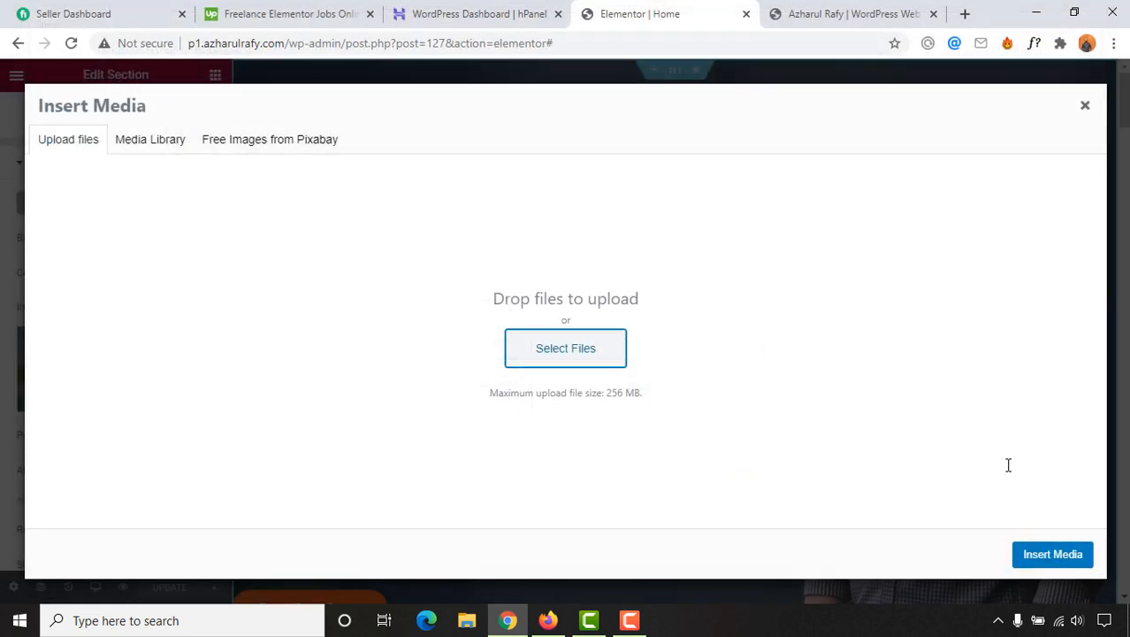
click(149, 139)
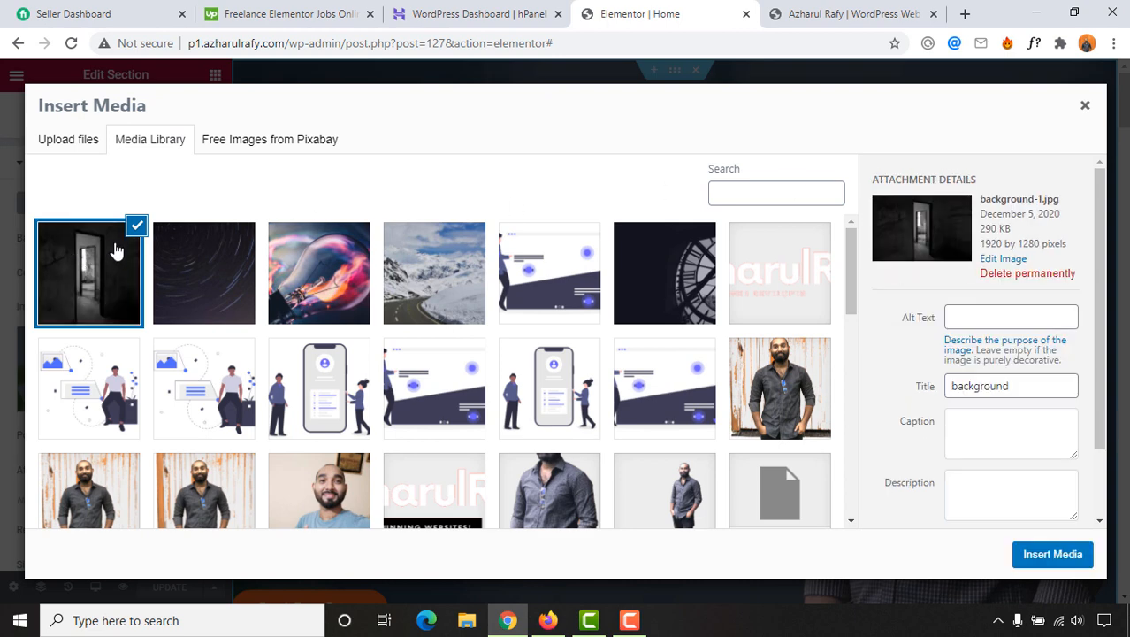
mouse_move(1053, 554)
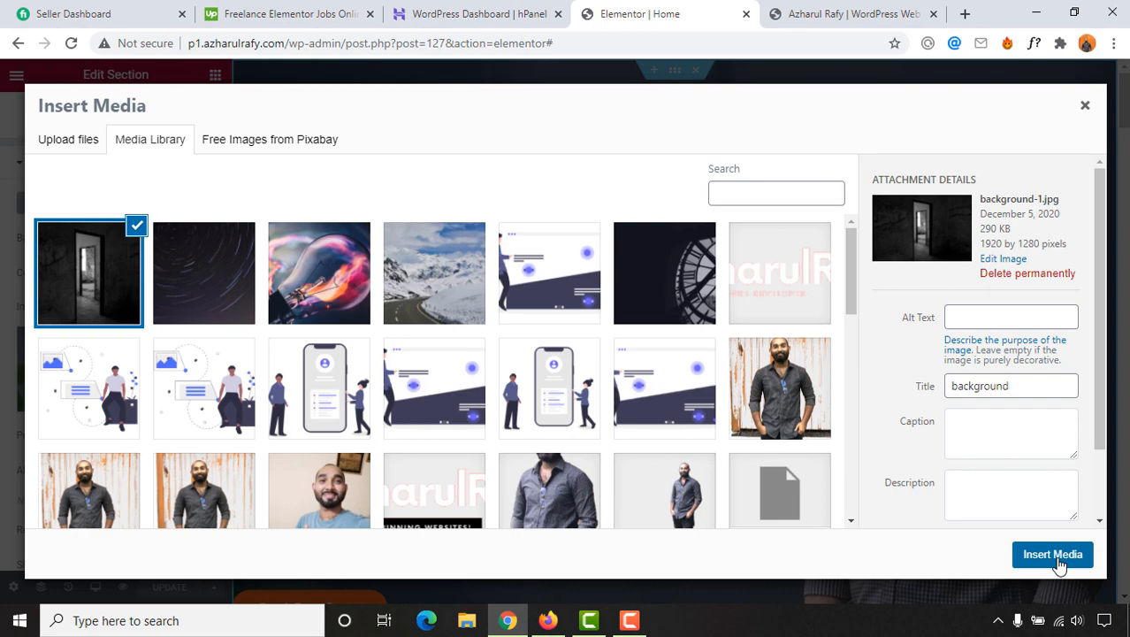
Insert the selected doorway photo as the hero section's background
click(1052, 555)
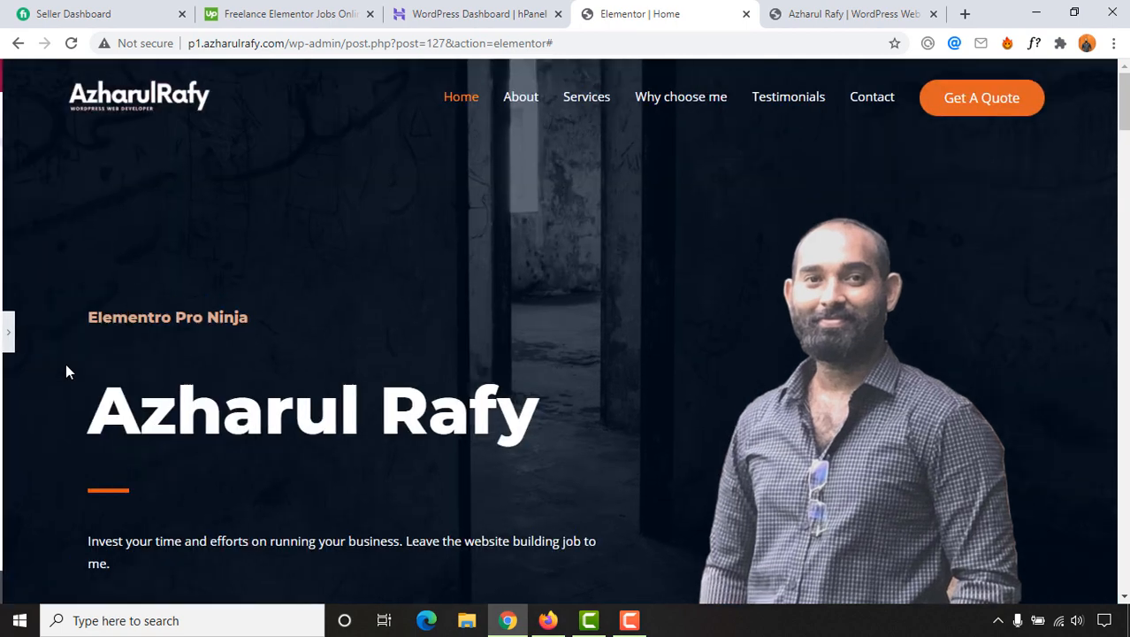
Scroll down and back up to inspect the new doorway-photo hero background
scroll(down, 3)
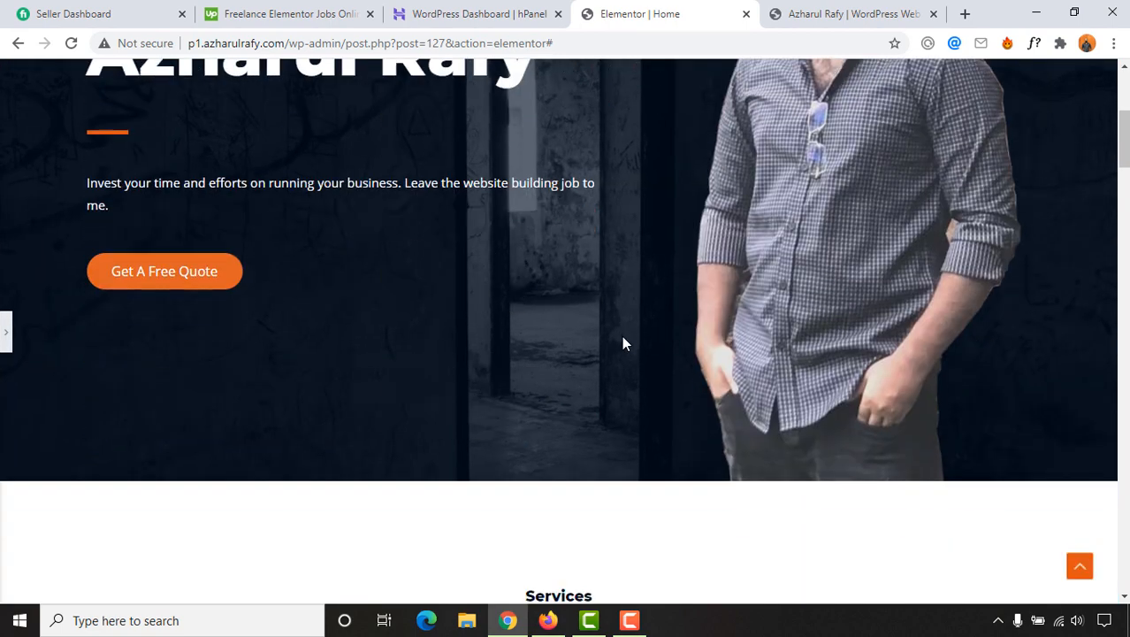
scroll(up, 3)
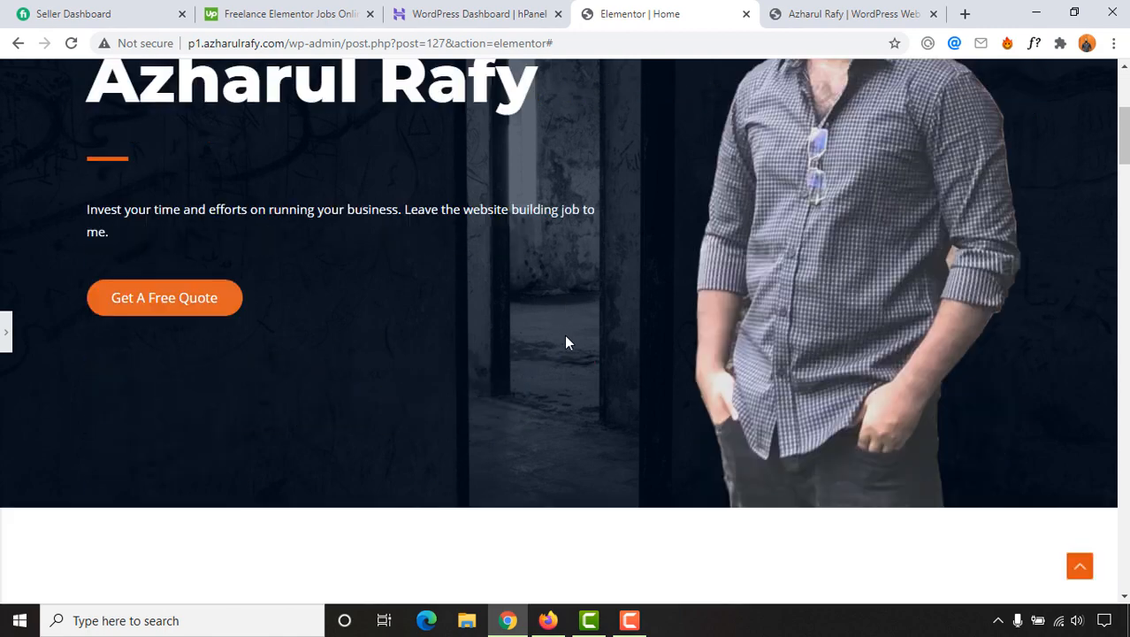
scroll(up, 3)
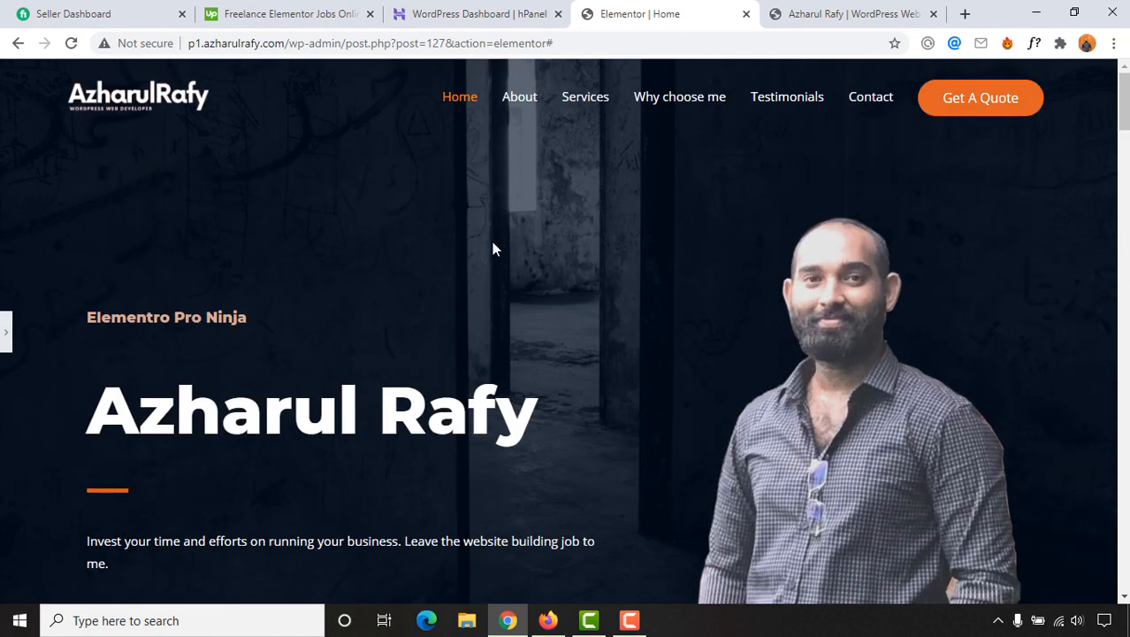
mouse_move(557, 140)
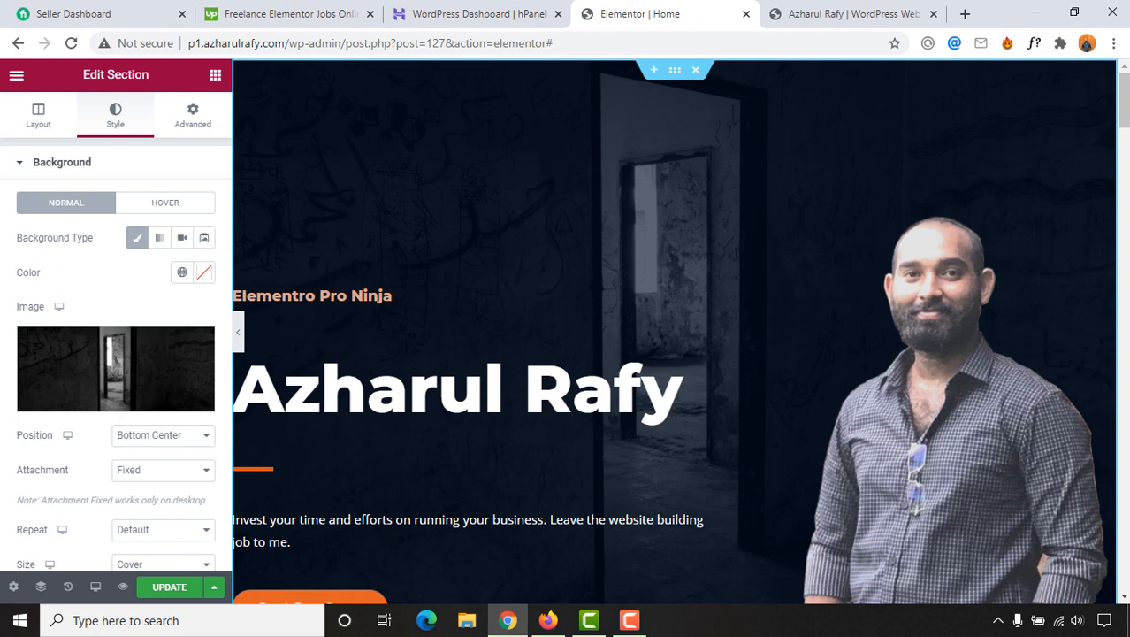
mouse_move(4, 353)
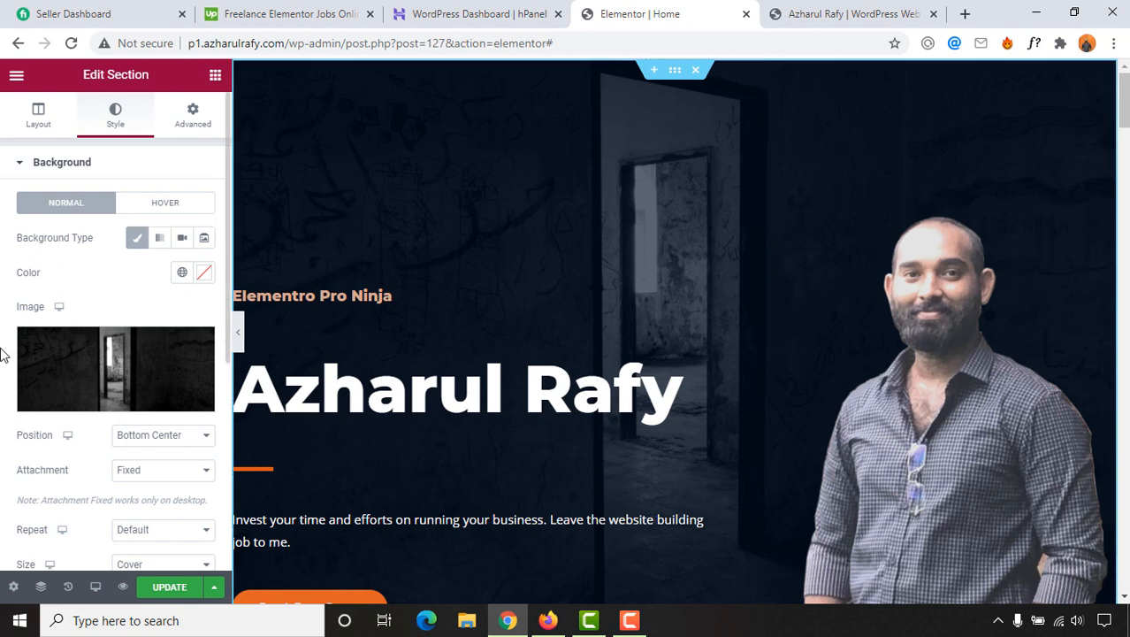